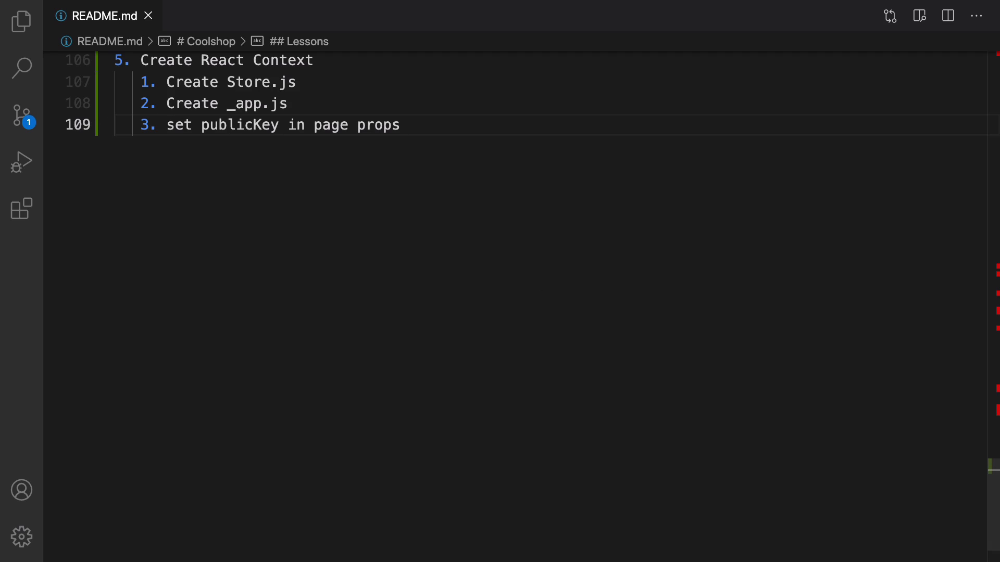
# - Show the Coolshop project's file tree in the Explorer sidebar beside the README notes
pyautogui.click(400, 125)
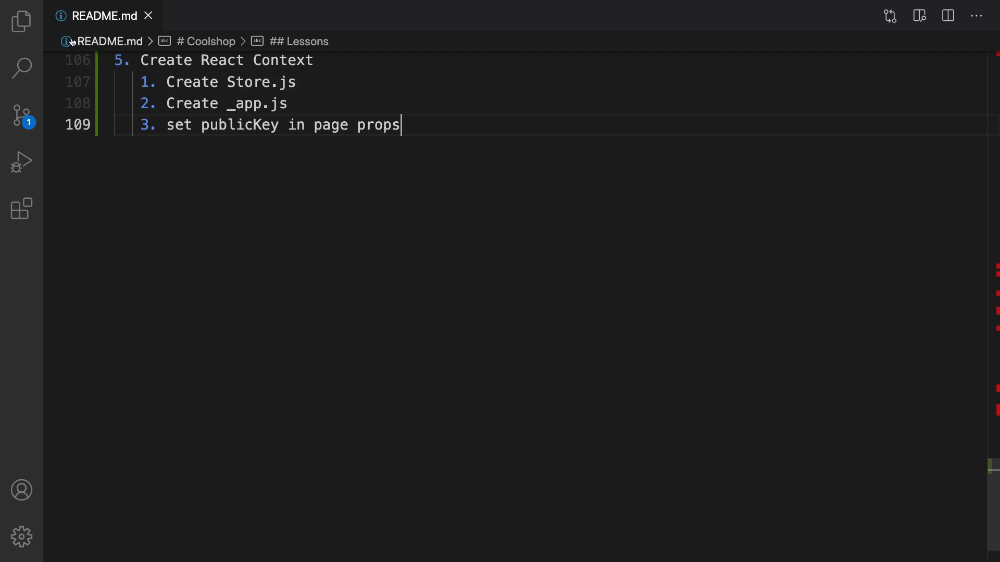
pyautogui.click(21, 20)
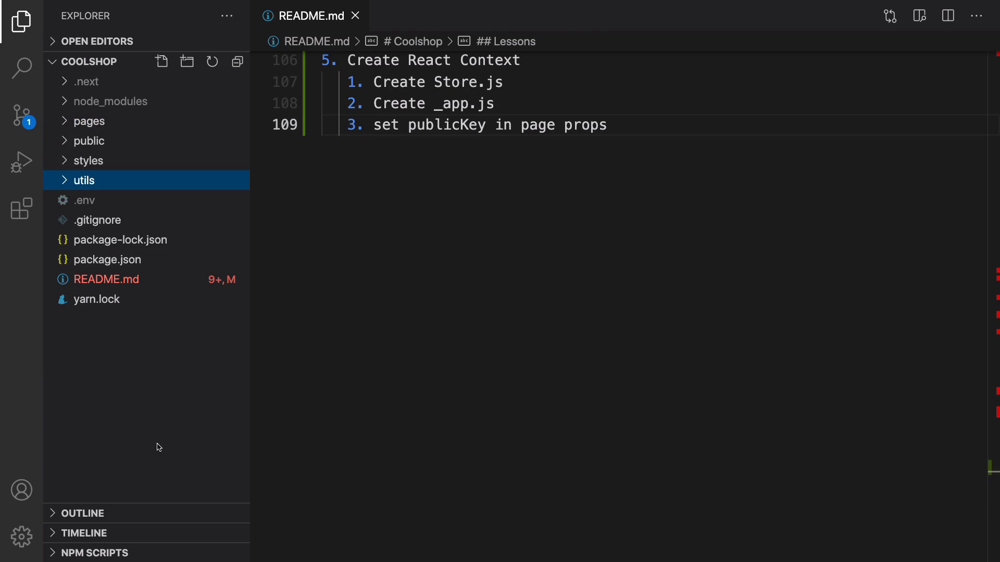
# - Add a components folder at the project root and create Store.js inside it
pyautogui.rightClick(157, 447)
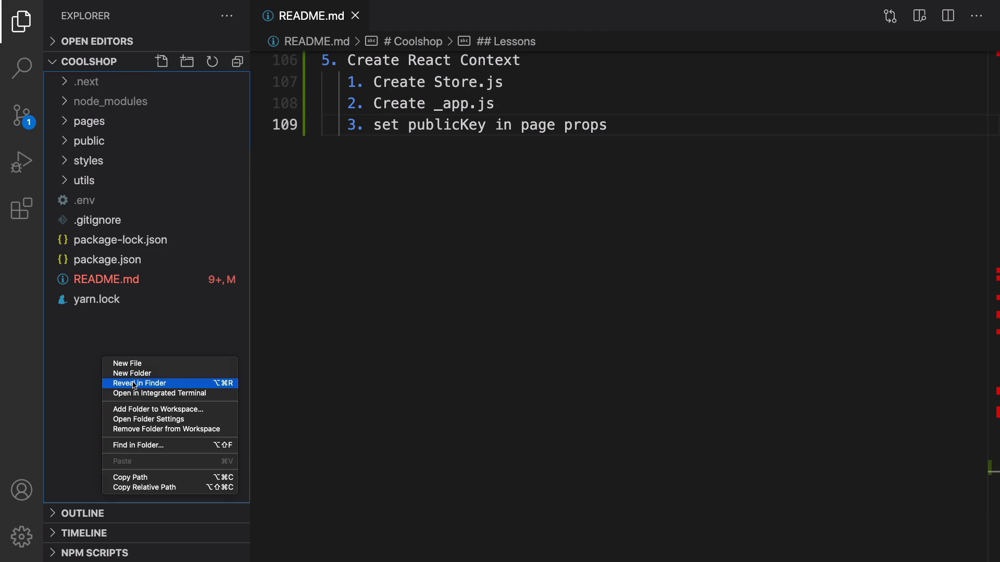
pyautogui.click(132, 373)
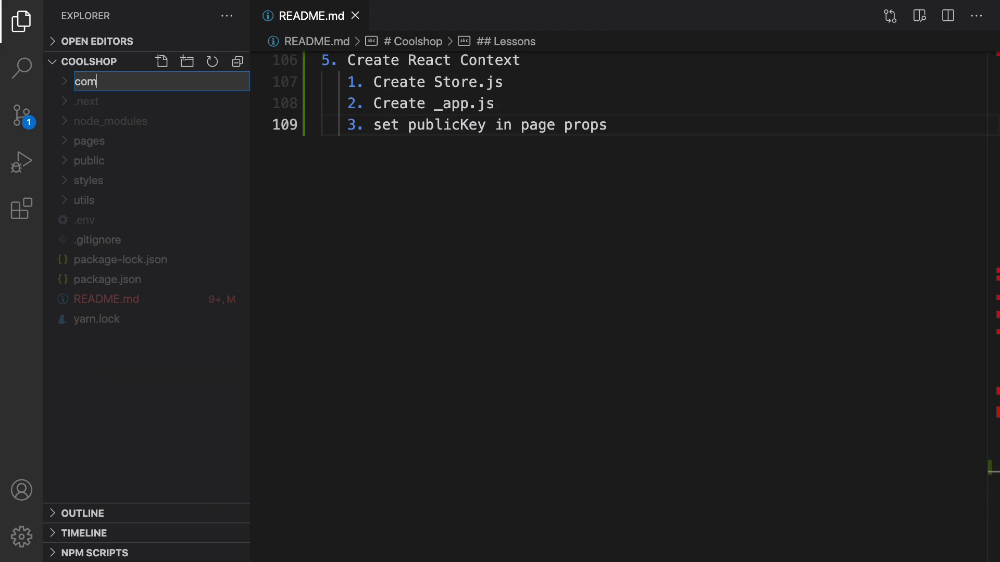
pyautogui.write('po')
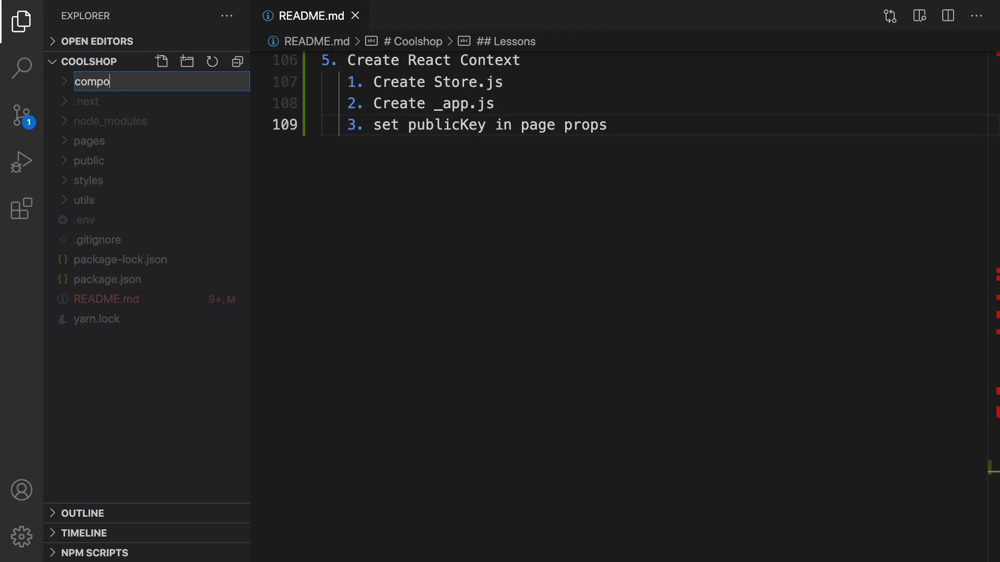
pyautogui.press('Enter')
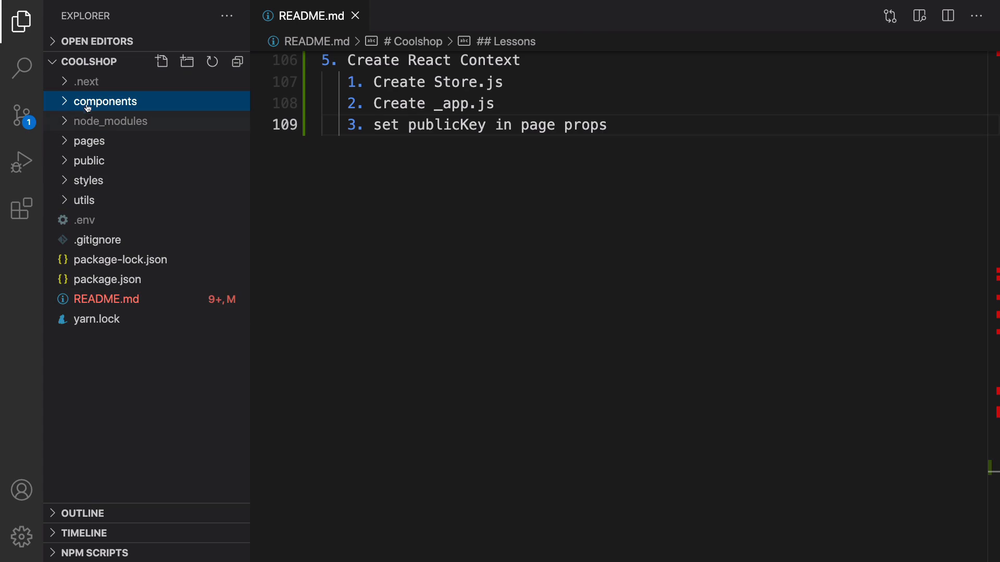
pyautogui.rightClick(107, 101)
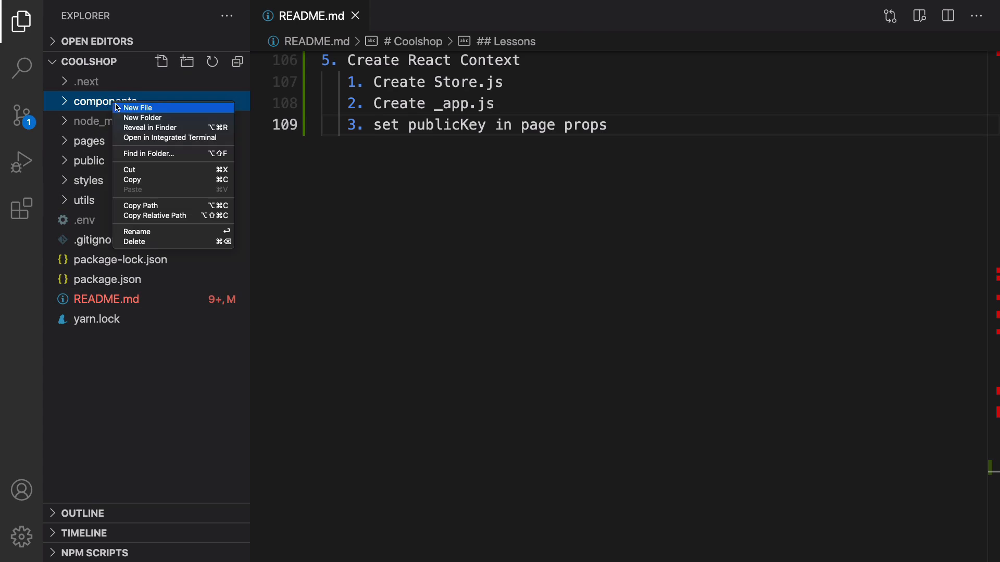
pyautogui.click(138, 108)
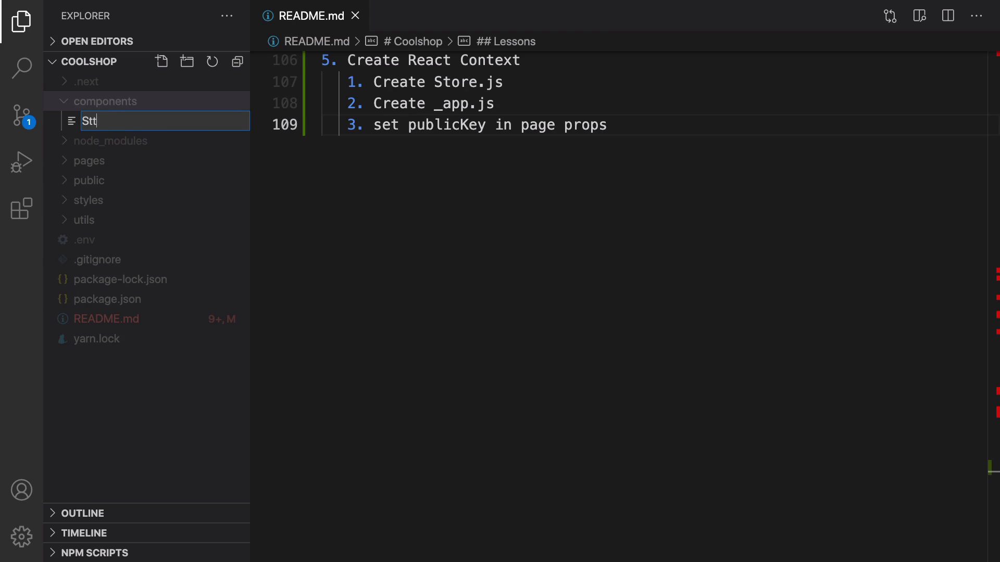
pyautogui.write('Store.js')
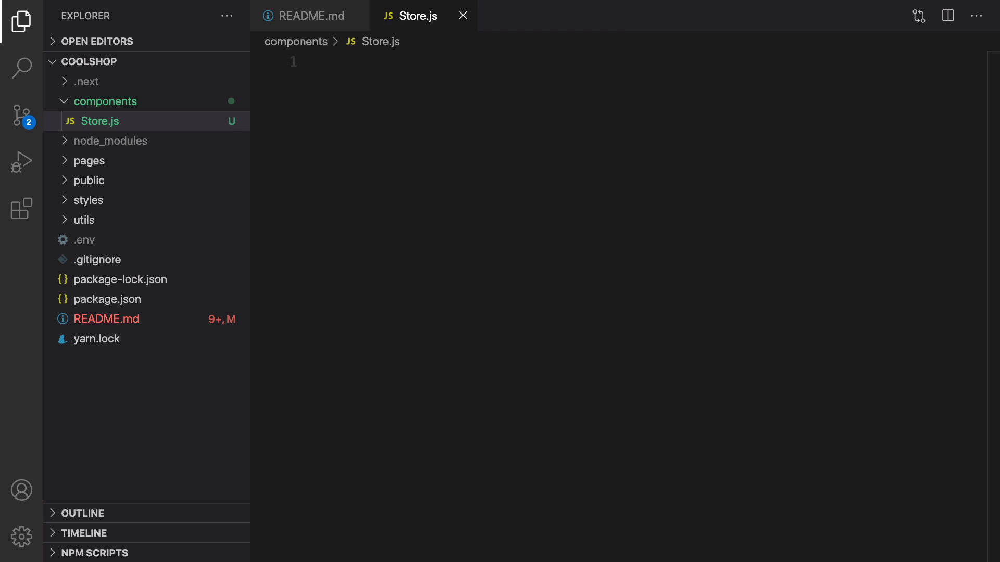
# - Import createContext and useReducer from React and export const Store = createContext()
pyautogui.click(503, 135)
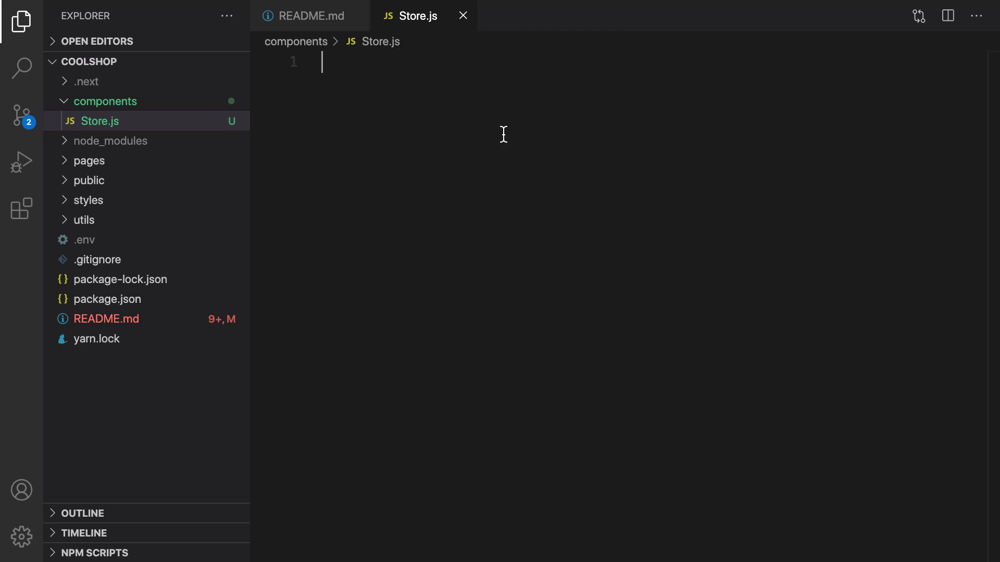
pyautogui.write("import React, { createContext, useReducer } from 'react';")
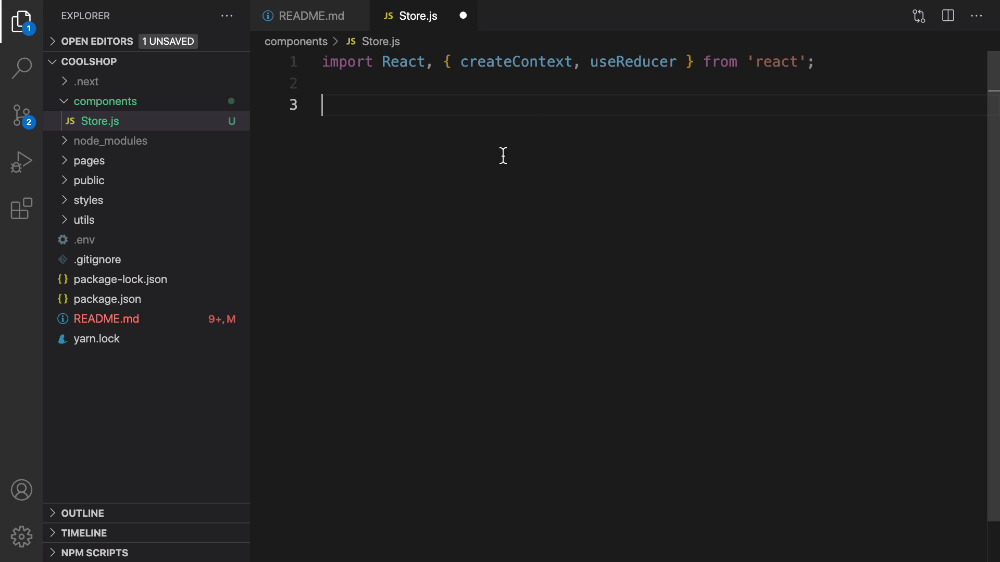
pyautogui.write('export const Store = createContext();')
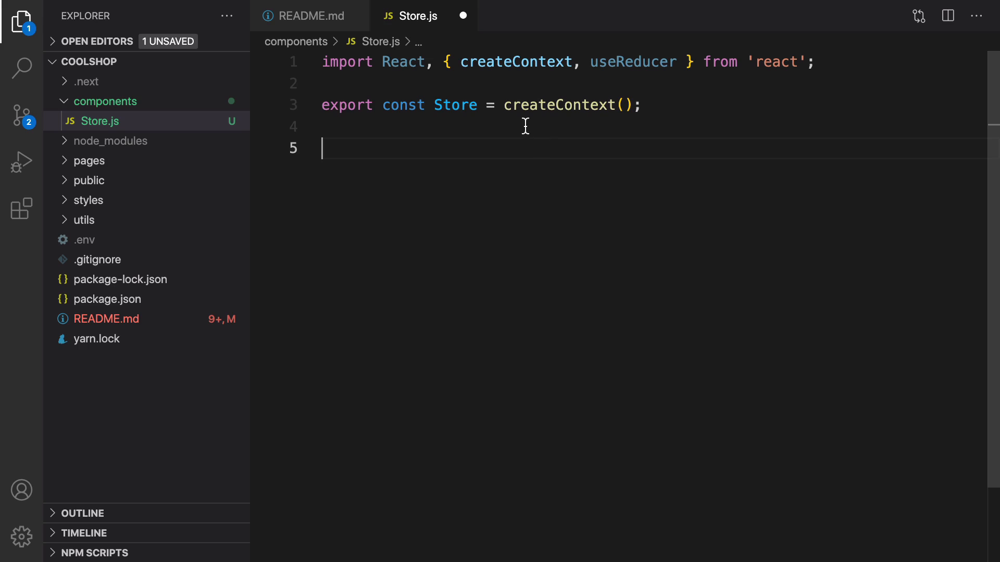
pyautogui.moveTo(338, 111)
pyautogui.write('function reducer(state, action) {')
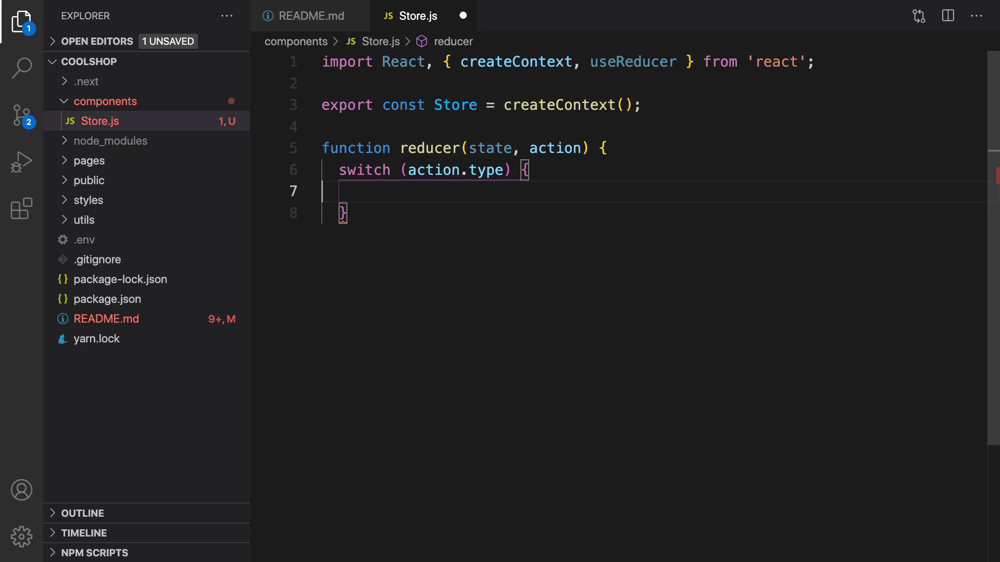
# - Give the reducer's switch a default case that returns state
pyautogui.write('d')
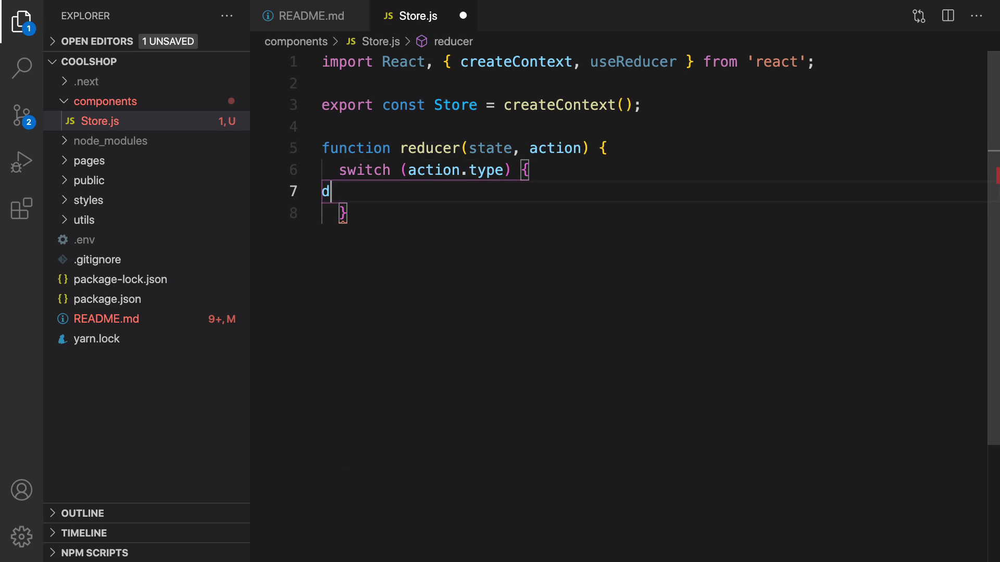
pyautogui.write('efault')
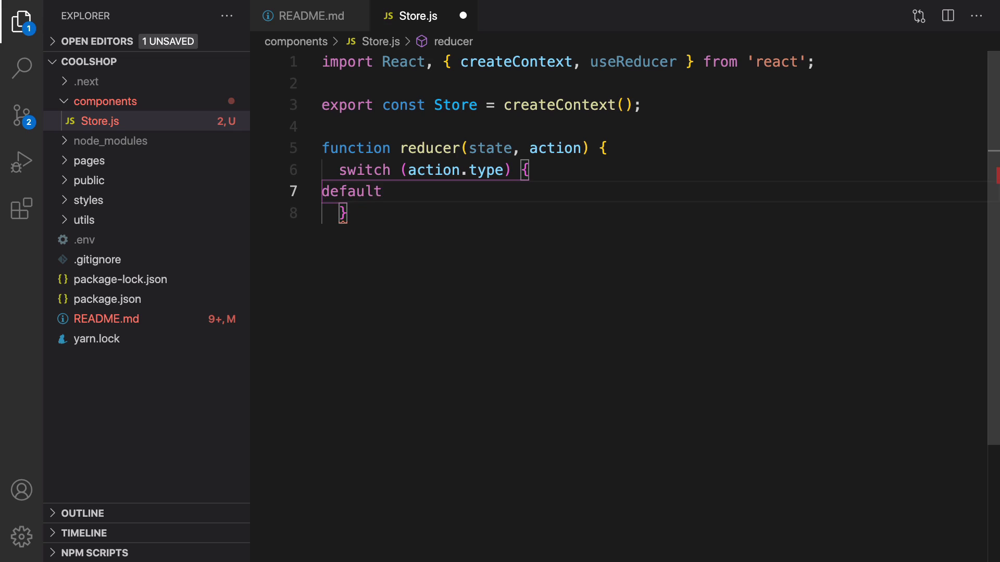
pyautogui.write(':')
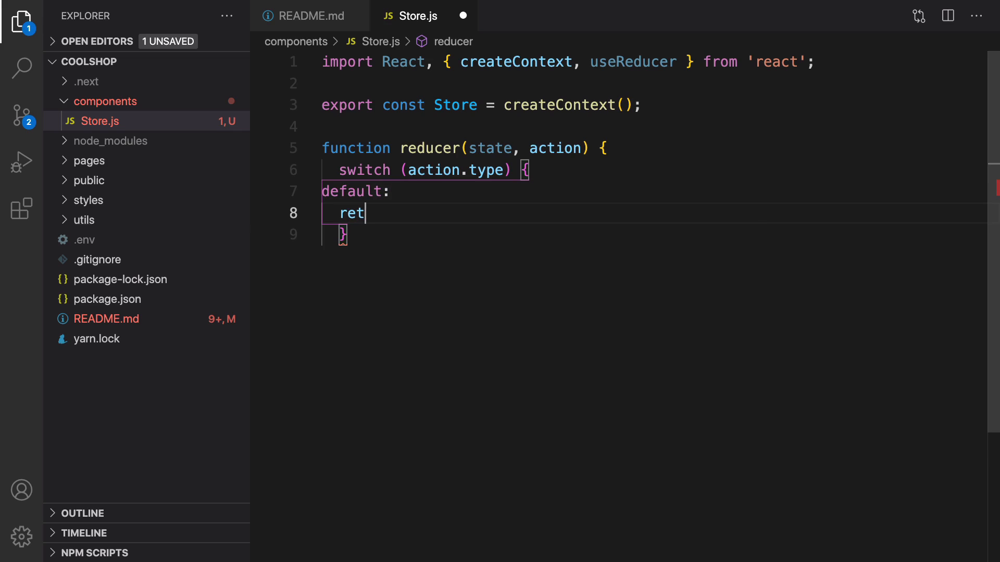
pyautogui.write('urn state')
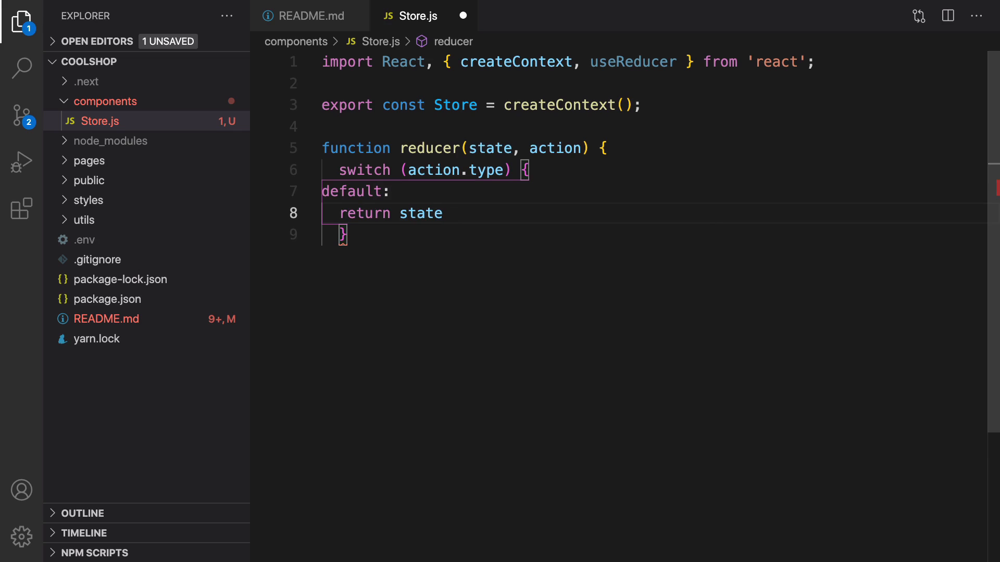
pyautogui.write(';')
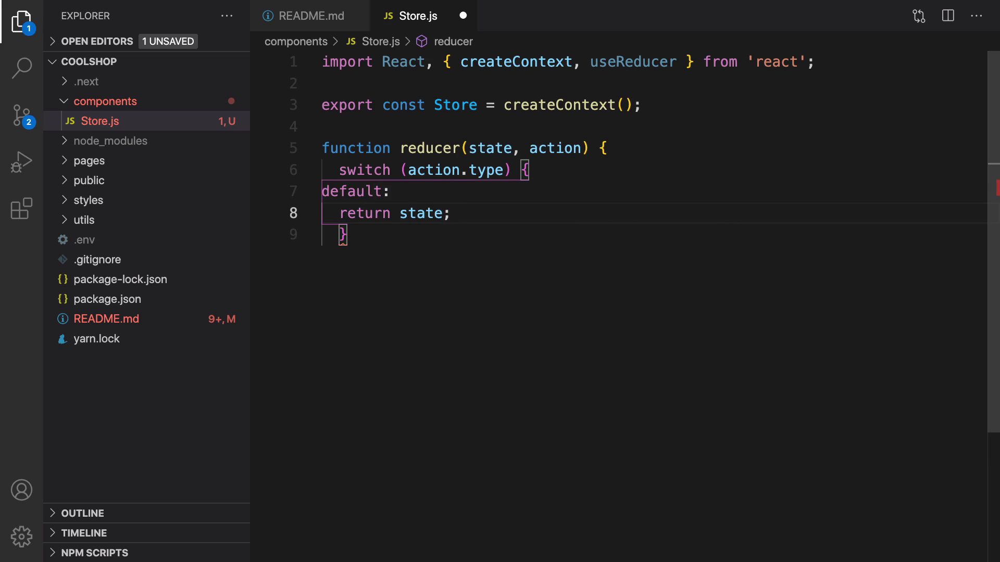
pyautogui.click(377, 246)
pyautogui.write('}')
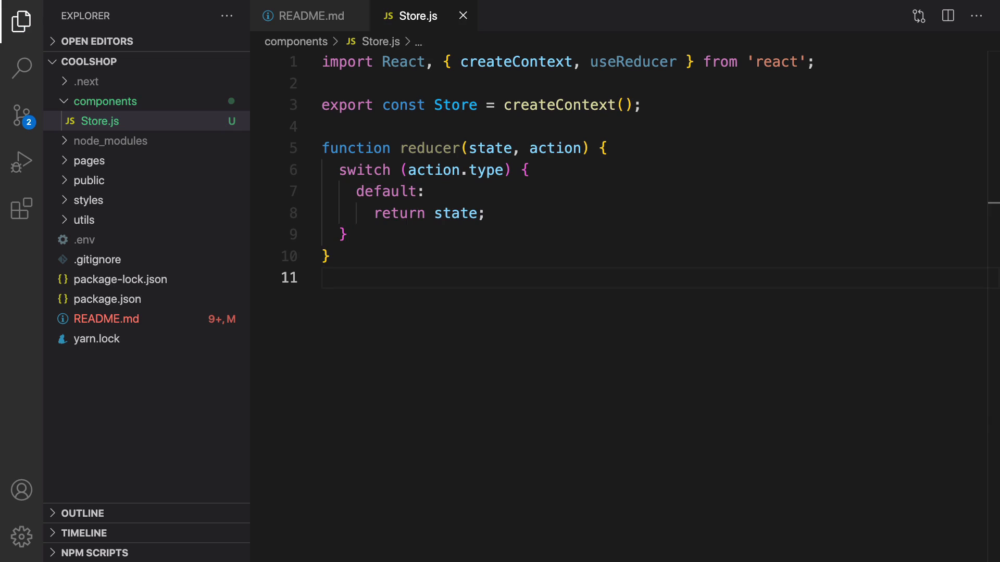
pyautogui.moveTo(294, 374)
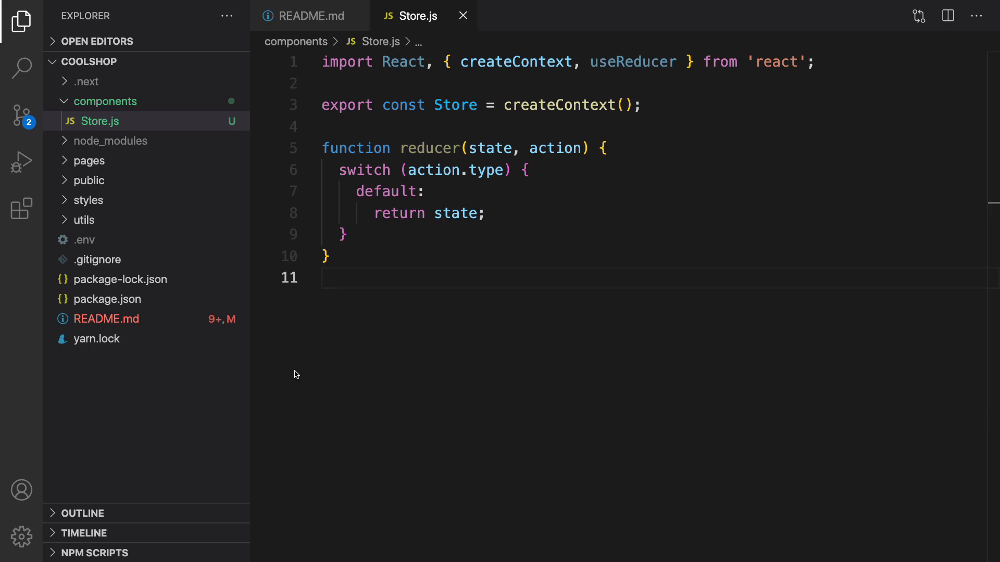
# - Add exported StoreProvider(props) getting [state, dispatch] from useReducer(reducer, initialState)
pyautogui.write('export function StoreProvider(props) {')
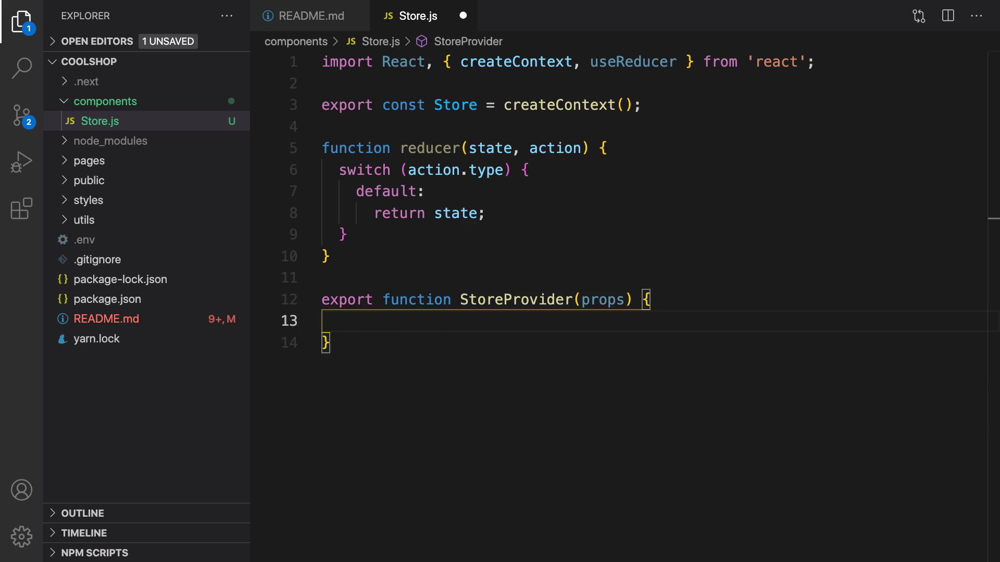
pyautogui.moveTo(161, 428)
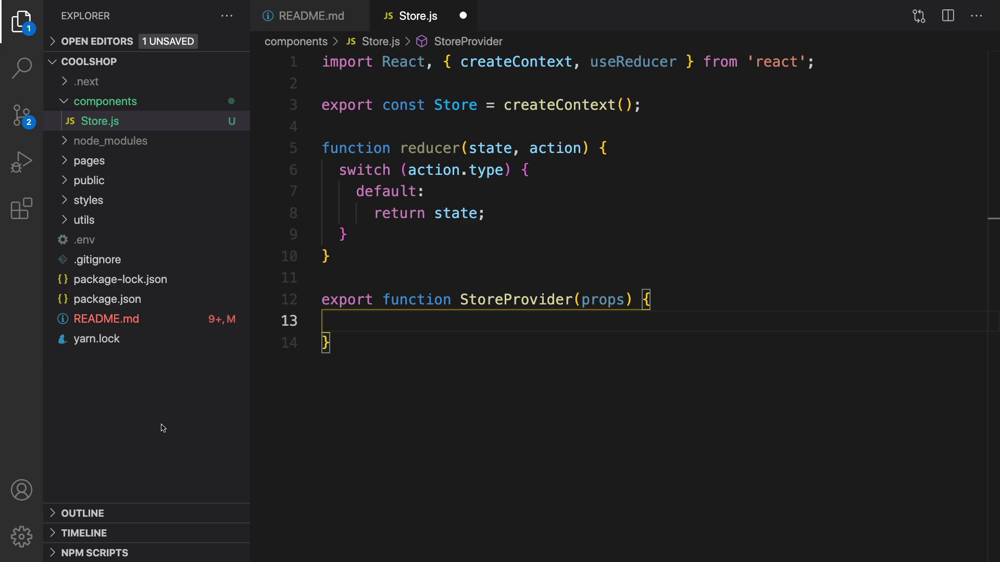
pyautogui.write('const [state, dispatch] = useReducer(reducer, initialState);')
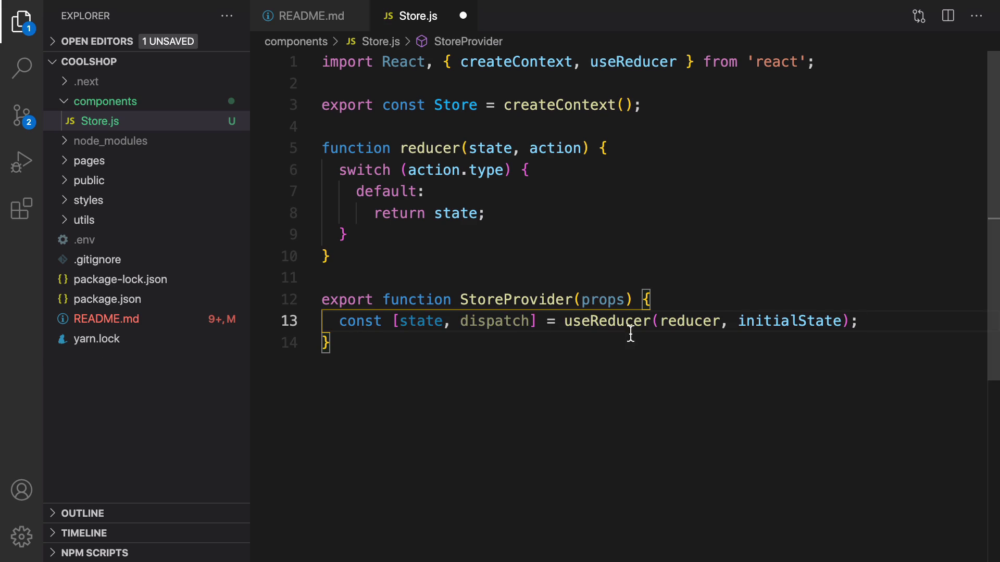
pyautogui.doubleClick(607, 321)
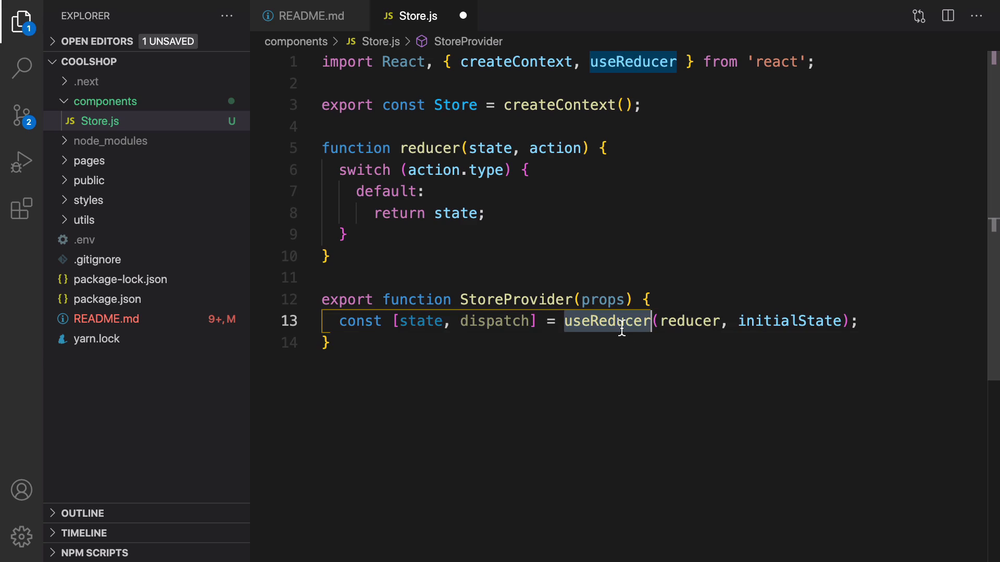
pyautogui.click(429, 147)
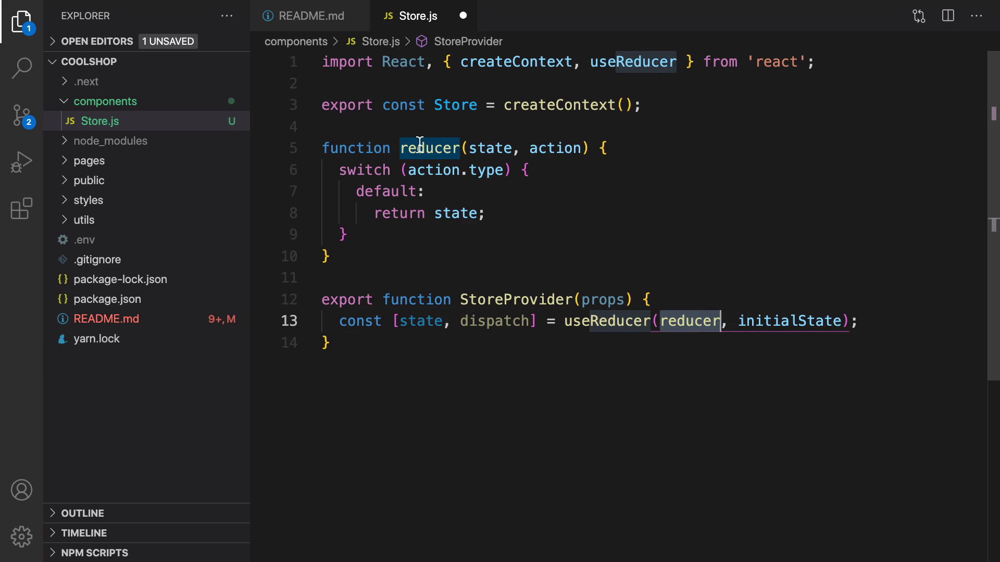
pyautogui.moveTo(486, 174)
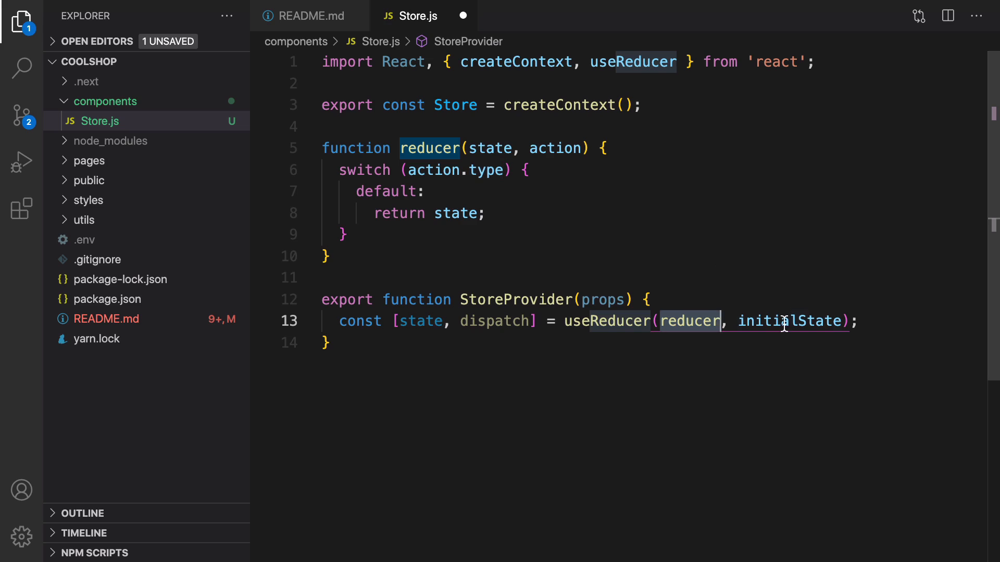
pyautogui.doubleClick(790, 321)
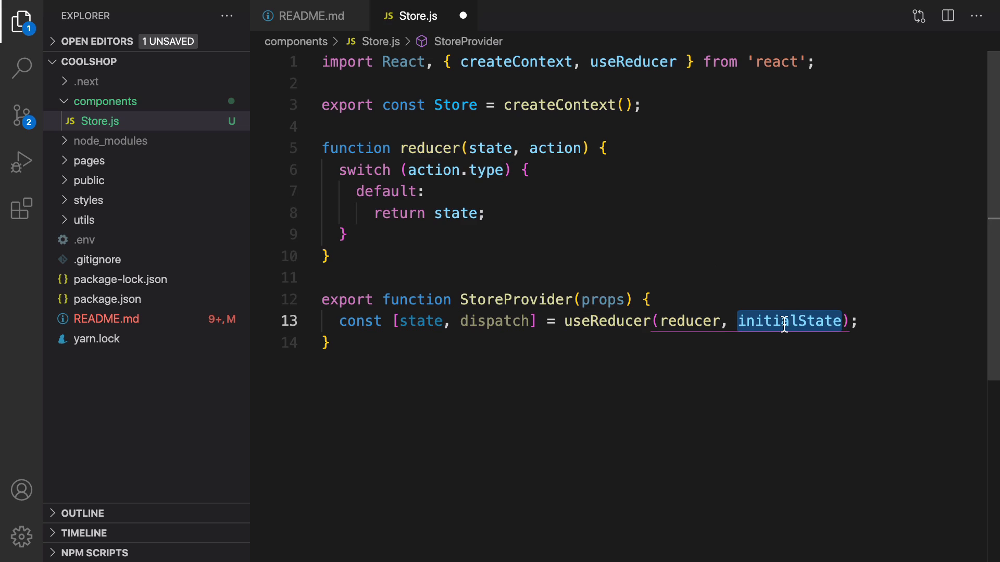
pyautogui.click(262, 277)
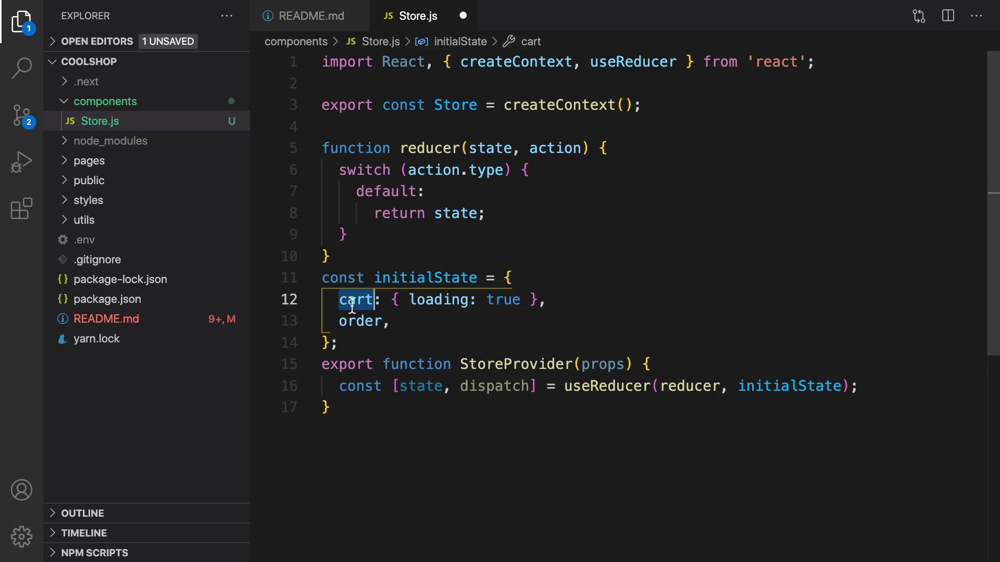
# - Set order to null in initialState and add a blank line inside StoreProvider
pyautogui.click(550, 300)
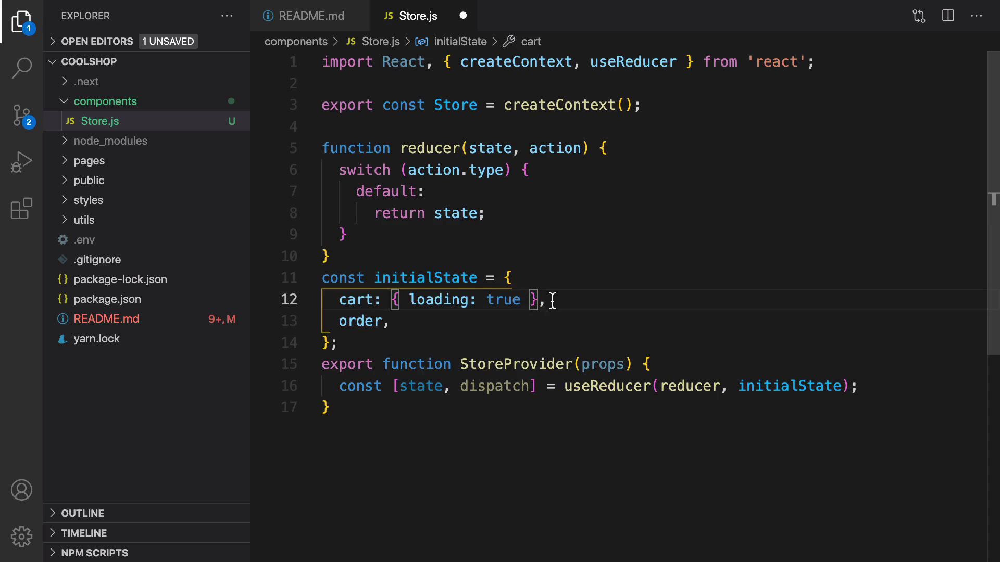
pyautogui.moveTo(443, 300)
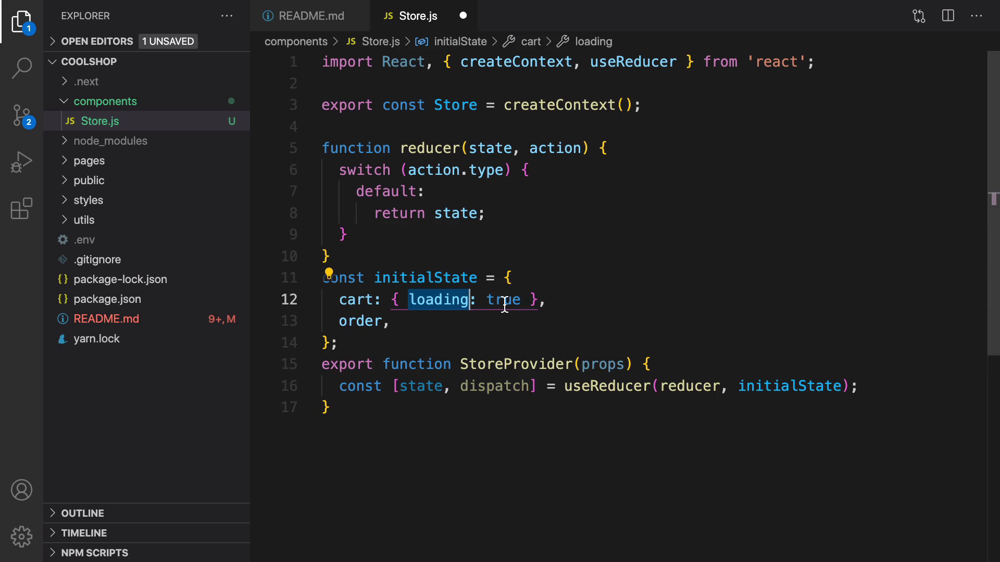
pyautogui.moveTo(390, 329)
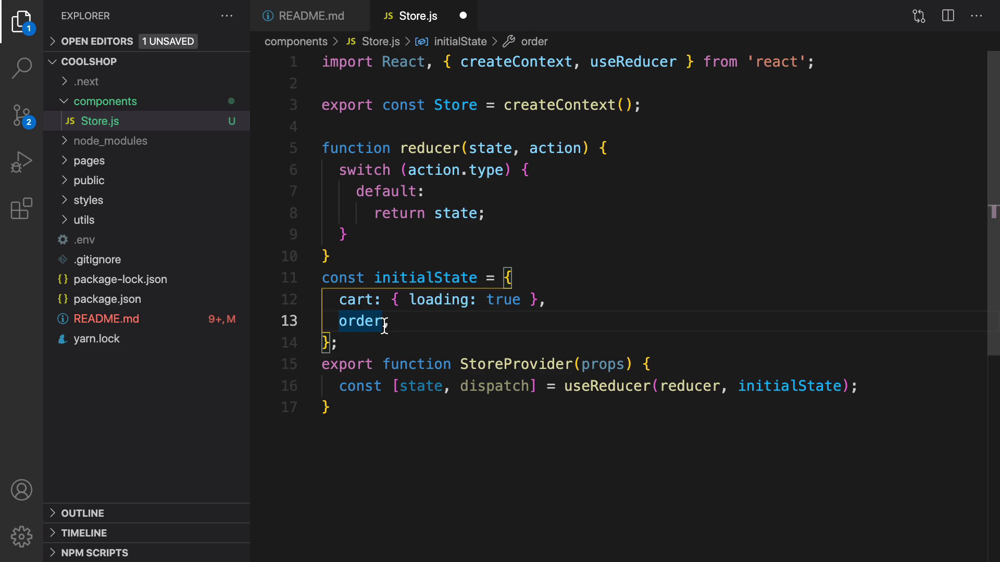
pyautogui.write(': null,')
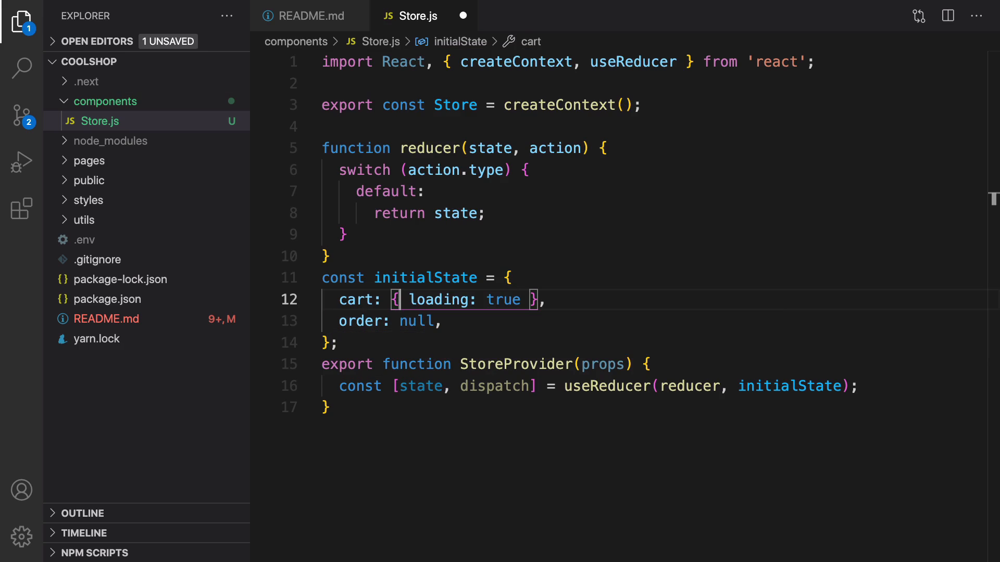
pyautogui.click(557, 386)
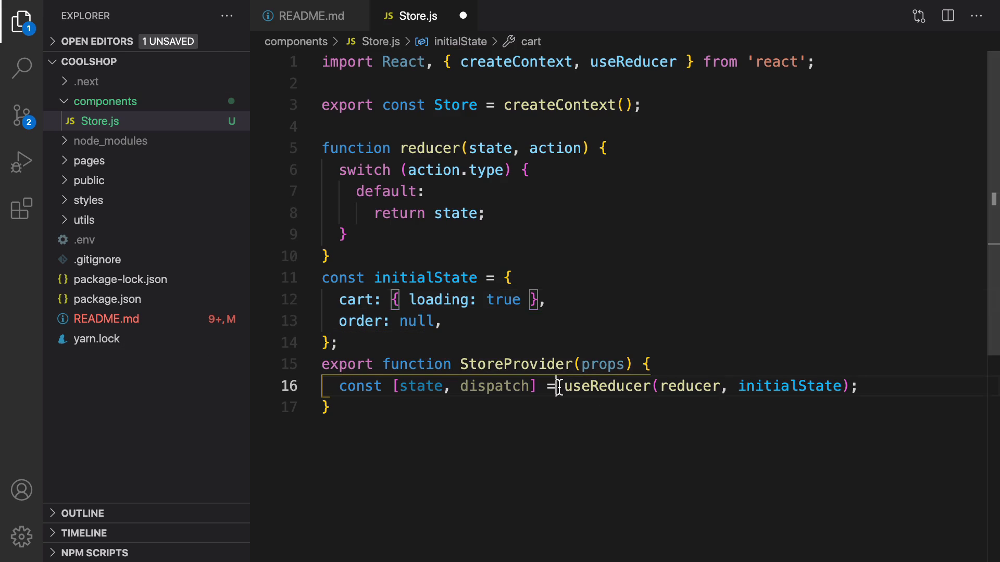
pyautogui.press('Enter')
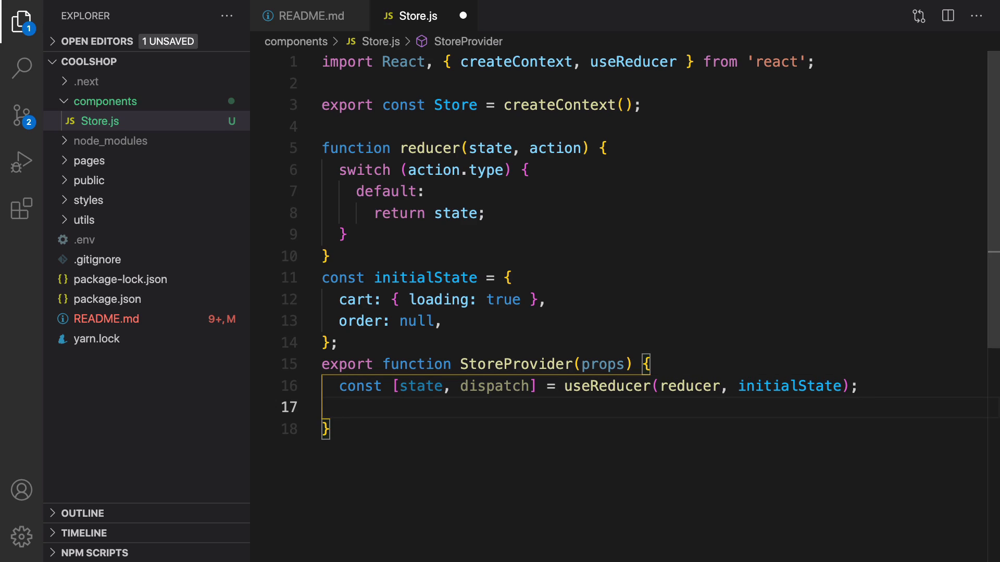
pyautogui.moveTo(498, 387)
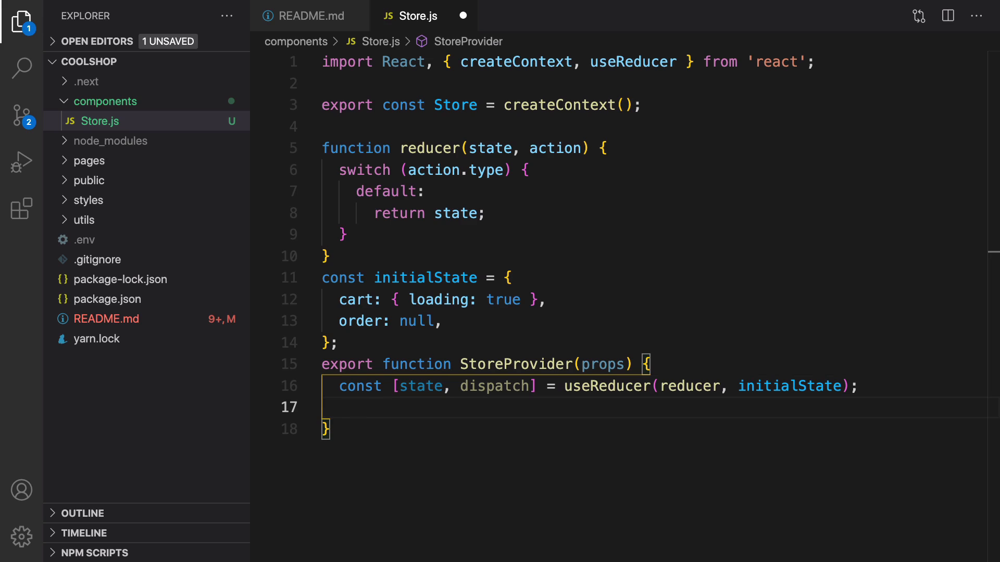
pyautogui.moveTo(438, 395)
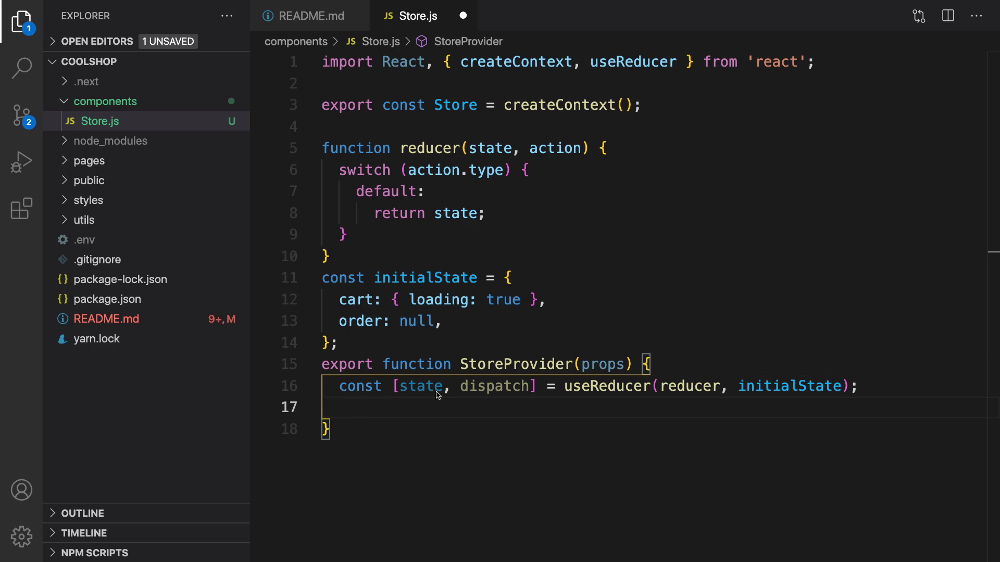
# - Build value from { state, dispatch } and return Store.Provider wrapping props.children
pyautogui.write('const value = { state, dispatch };')
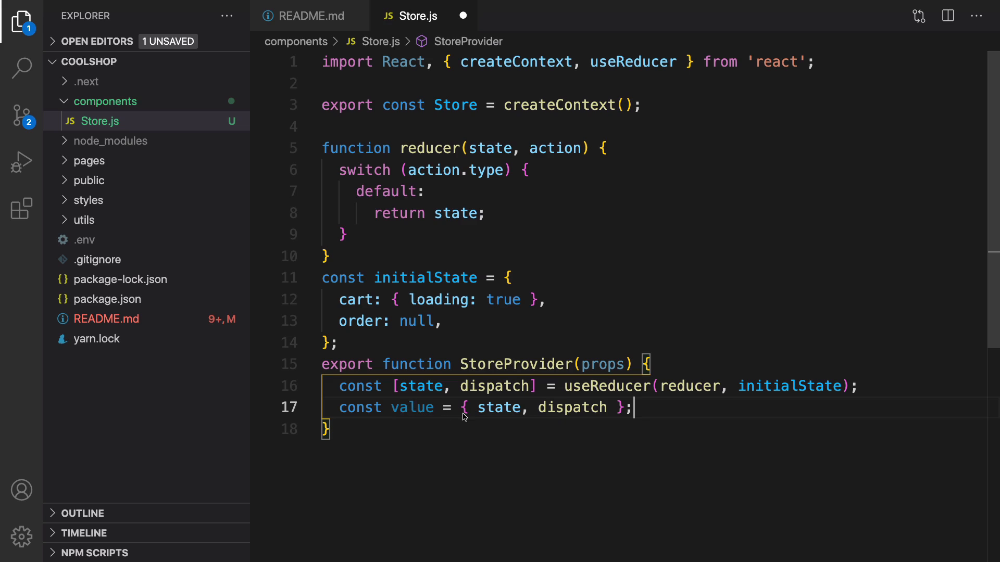
pyautogui.moveTo(504, 413)
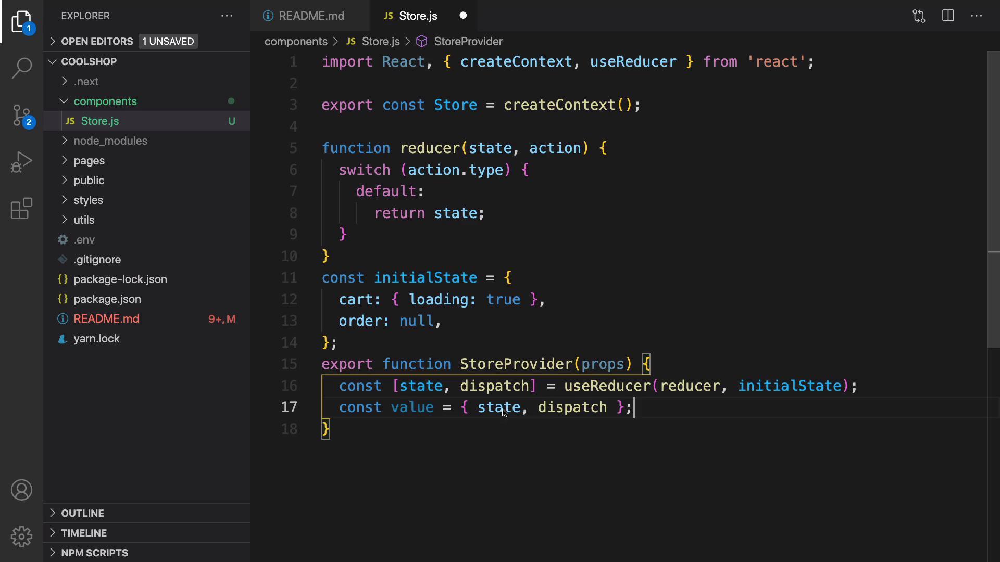
pyautogui.doubleClick(571, 408)
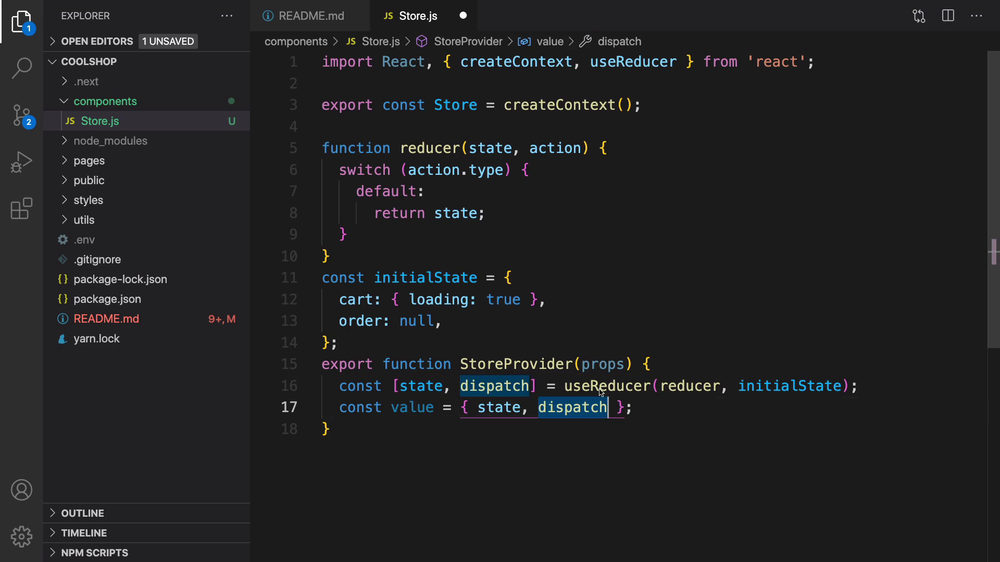
pyautogui.press('Enter')
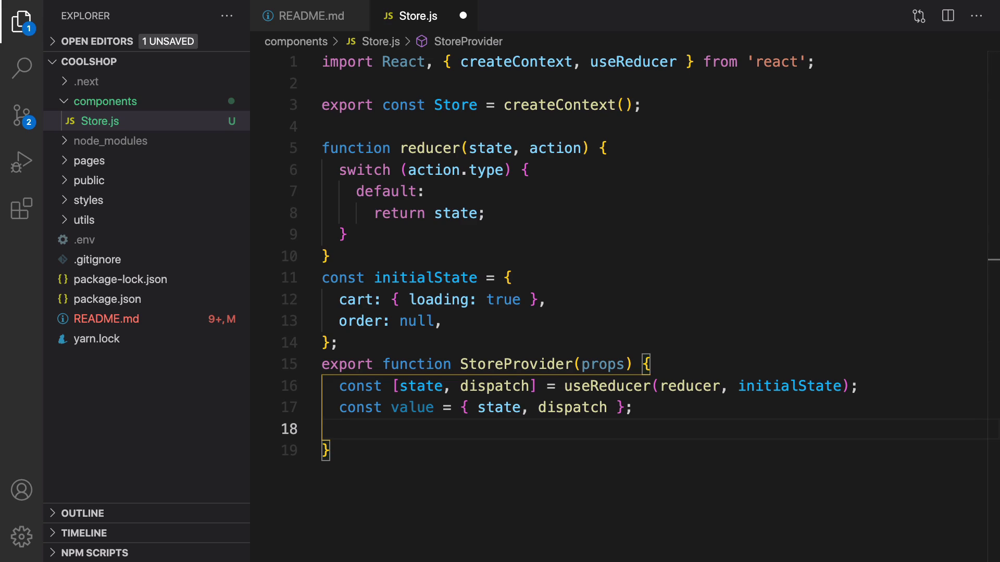
pyautogui.moveTo(325, 469)
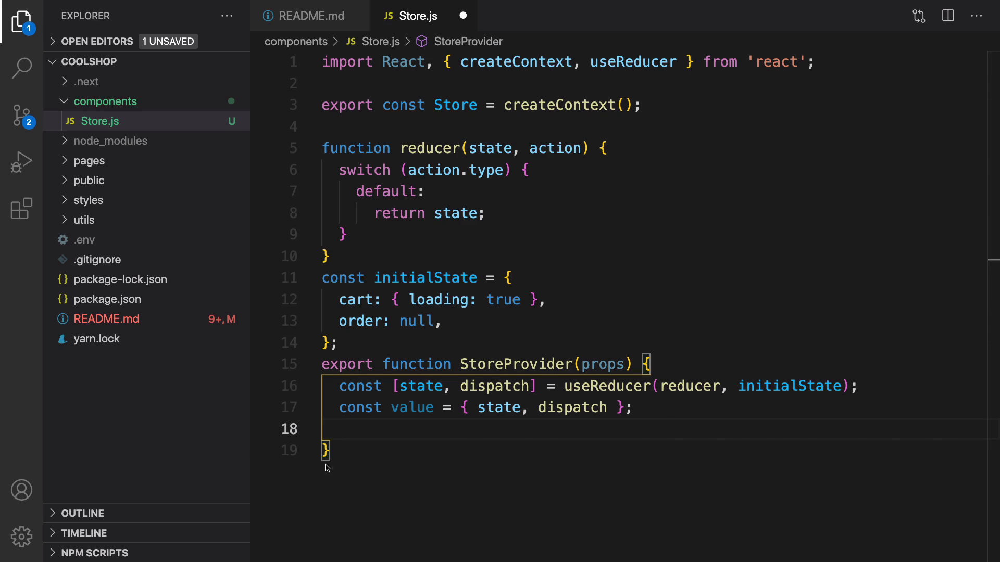
pyautogui.write('return <Store.Provider value={value}>{props.children}</Store.Provider>;')
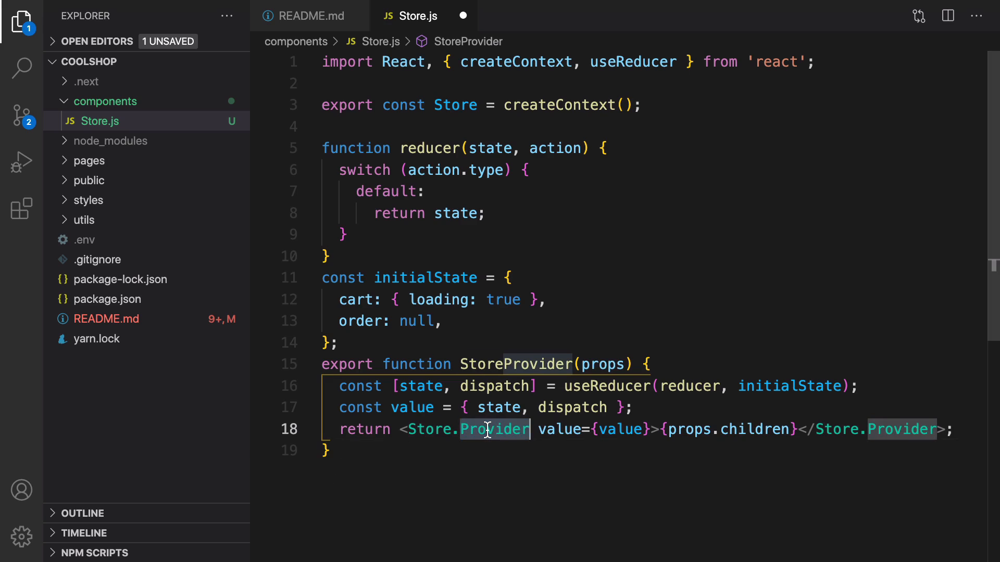
pyautogui.moveTo(564, 440)
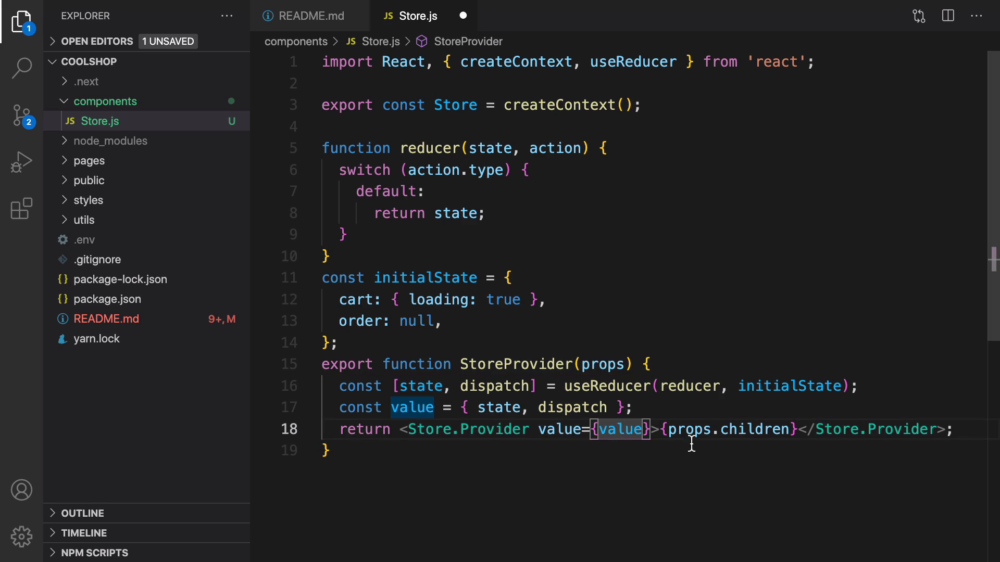
pyautogui.doubleClick(728, 429)
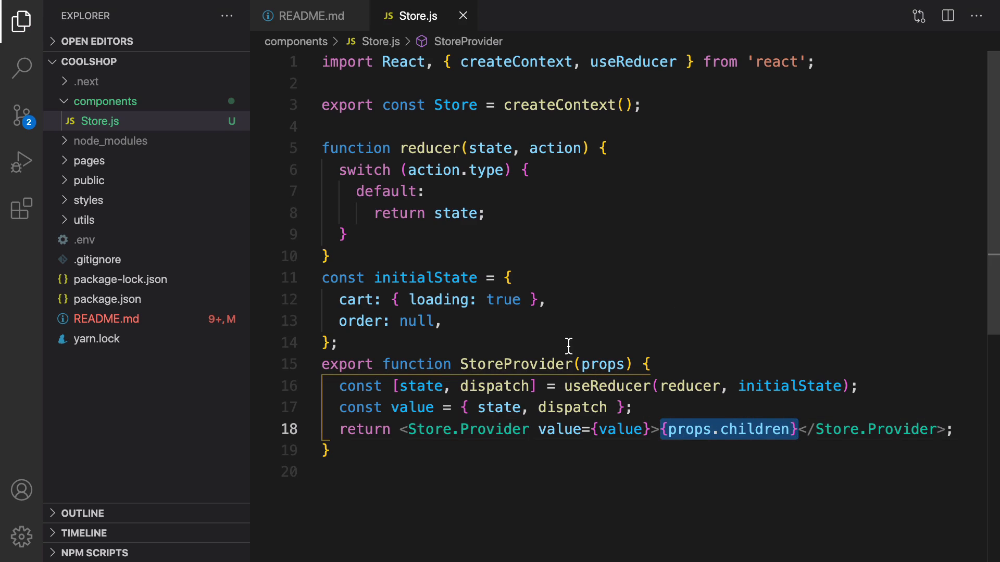
pyautogui.moveTo(538, 286)
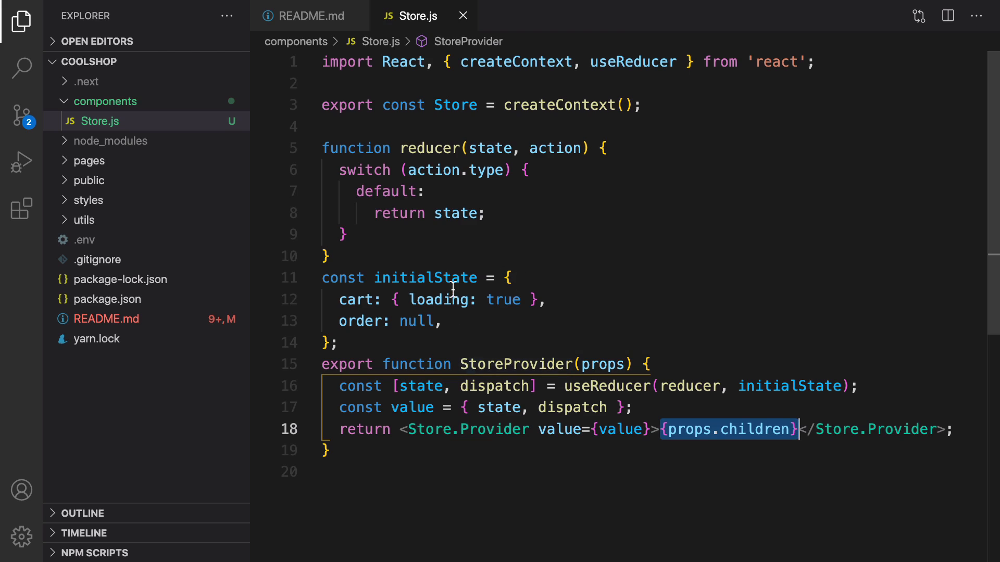
pyautogui.moveTo(87, 161)
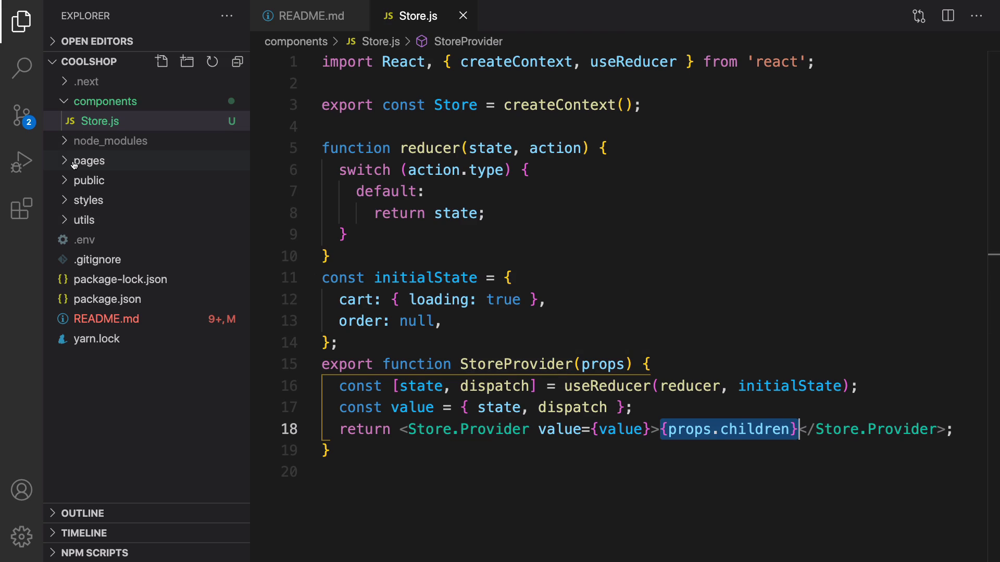
# - In pages/_app.js, import StoreProvider from '../components/Store', save, and begin async MyApp.getInitialProps
pyautogui.click(88, 161)
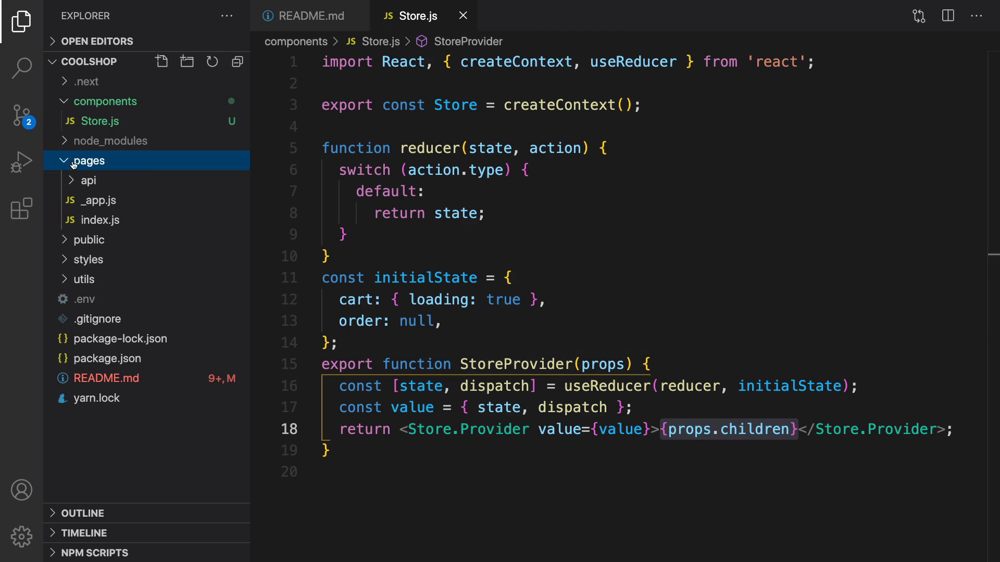
pyautogui.click(99, 199)
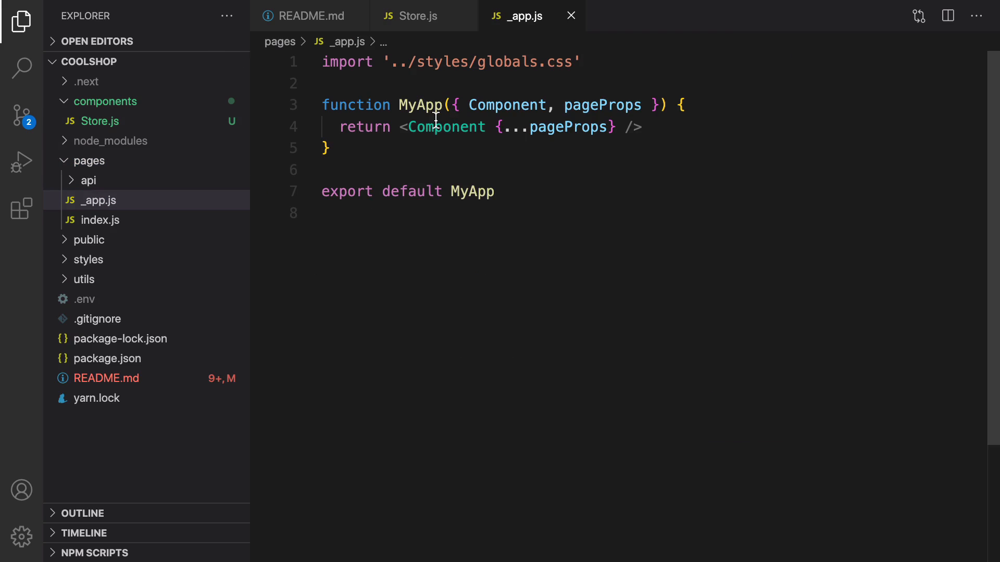
pyautogui.moveTo(432, 37)
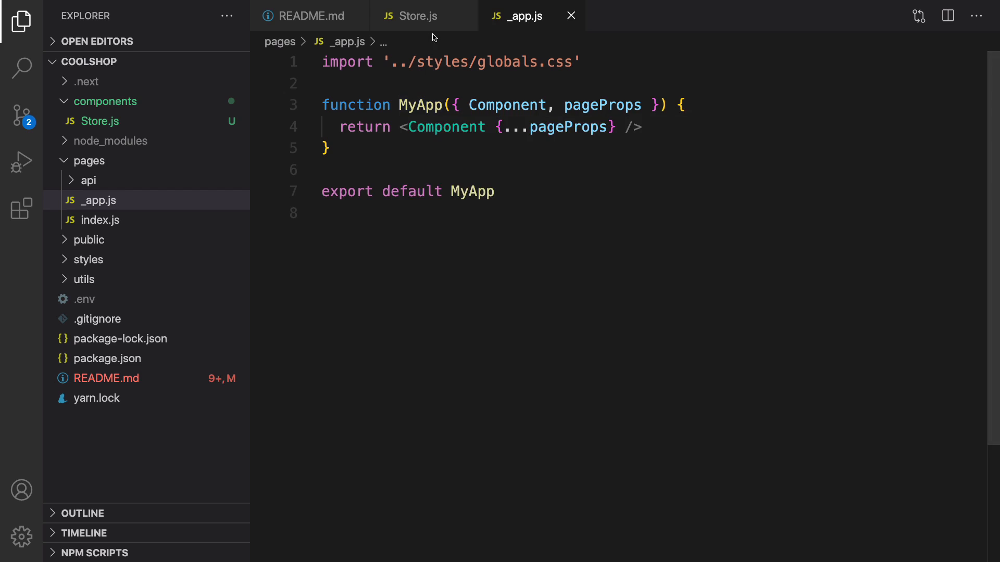
pyautogui.moveTo(510, 165)
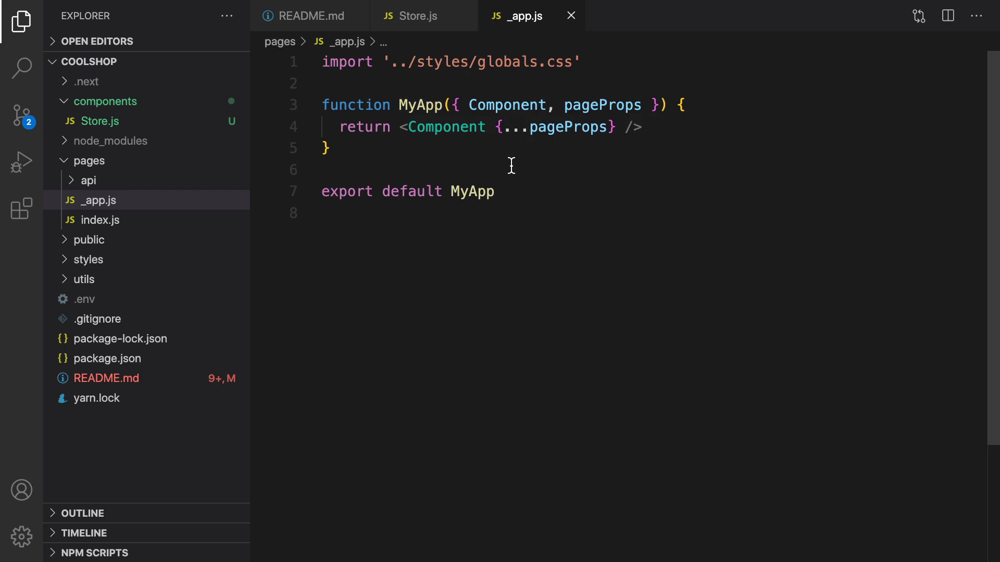
pyautogui.click(417, 15)
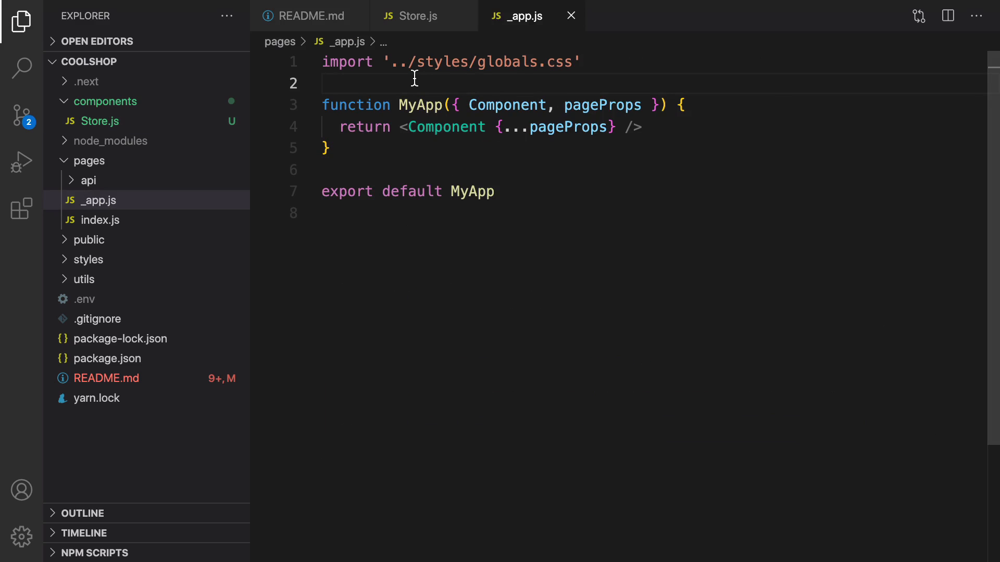
pyautogui.write("import { StoreProvider } from '../components/Store';")
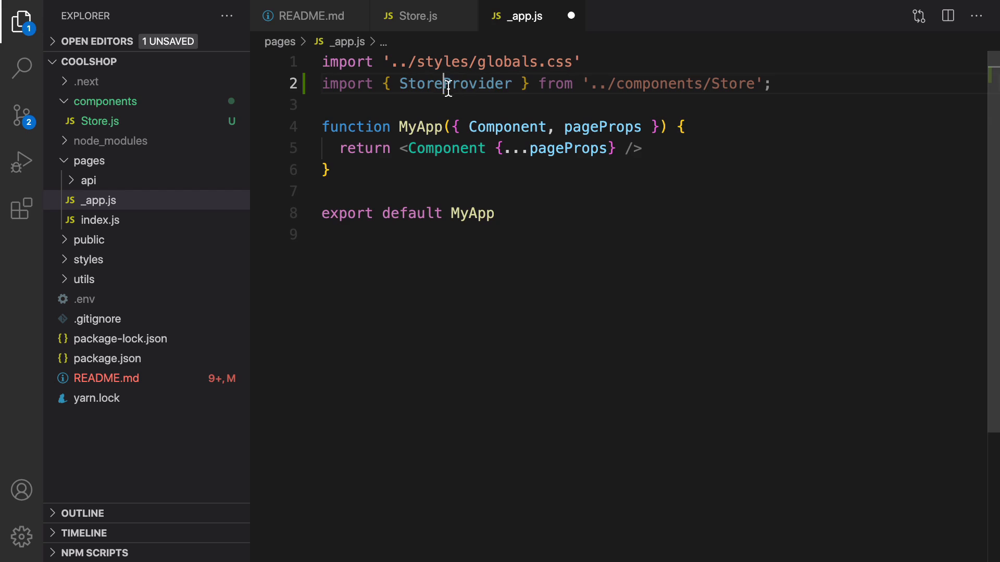
pyautogui.doubleClick(454, 83)
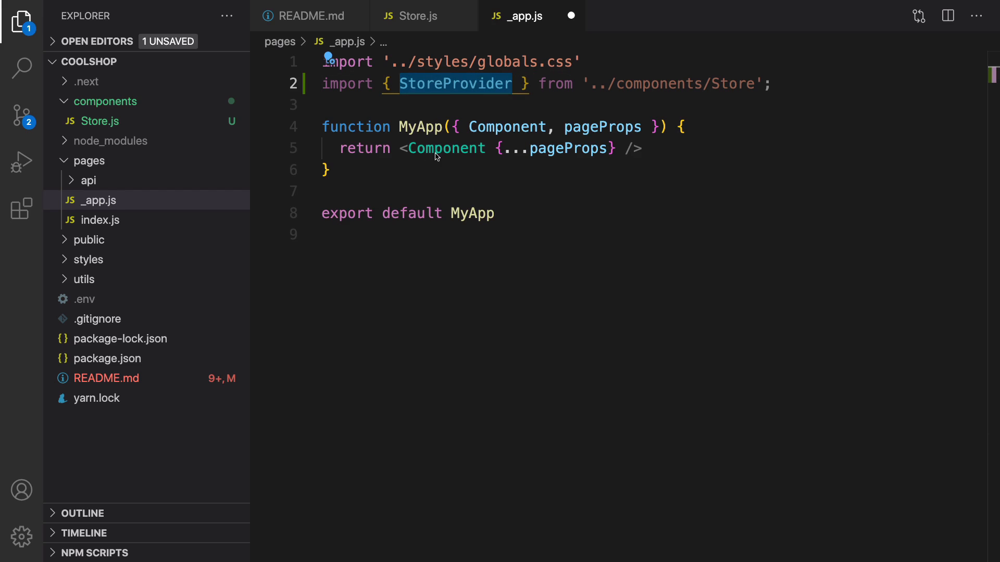
pyautogui.moveTo(705, 128)
pyautogui.write('<StoreProvider>')
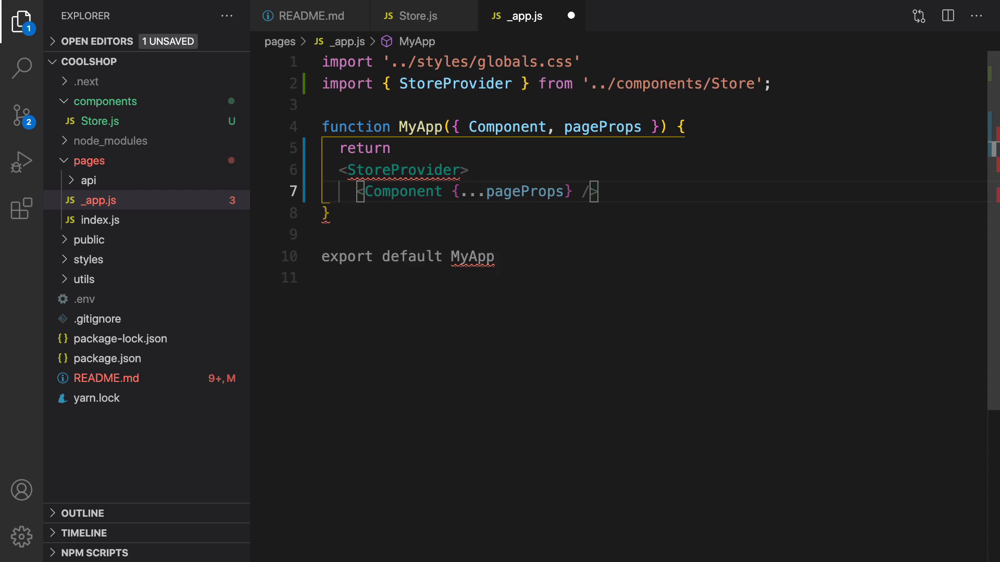
pyautogui.press('ctrl+s')
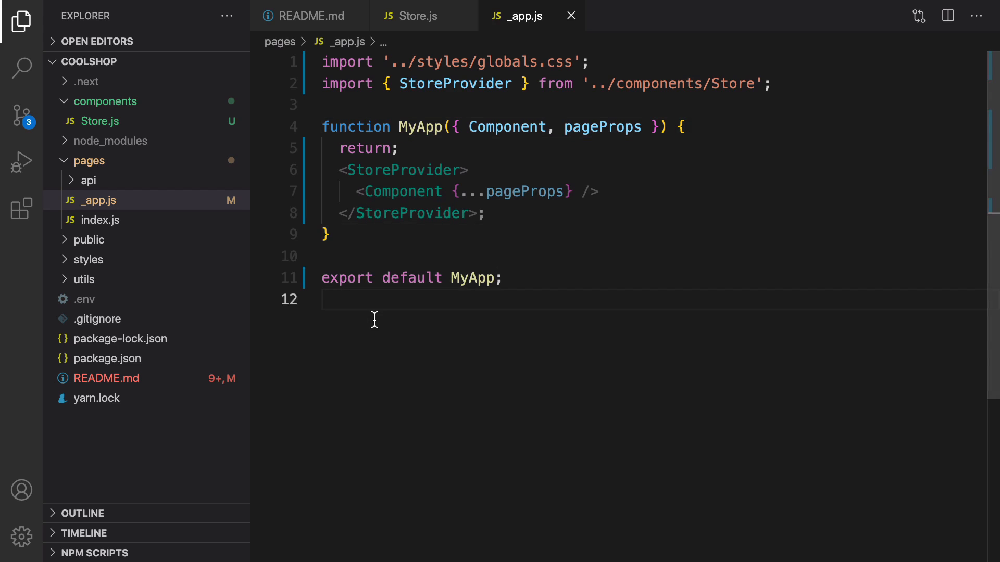
pyautogui.write('MyApp.getInitialProps = async () => {')
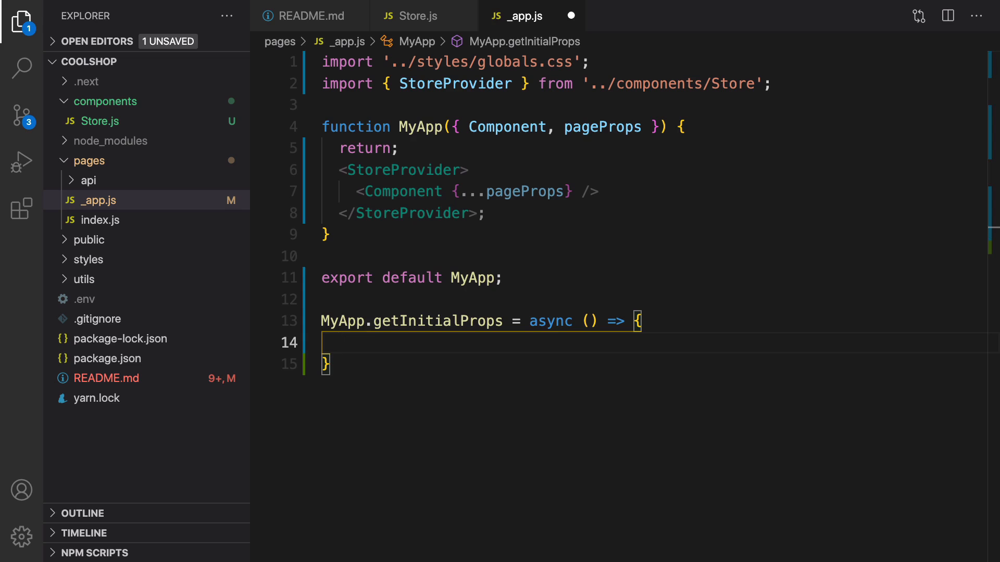
pyautogui.moveTo(358, 358)
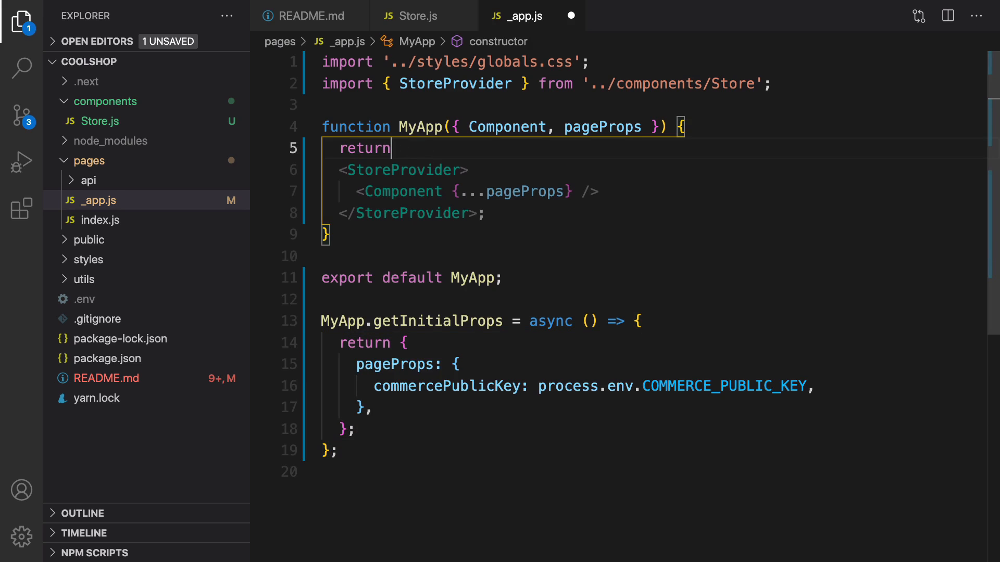
# - Wrap the StoreProvider JSX return in parentheses
pyautogui.write('(')
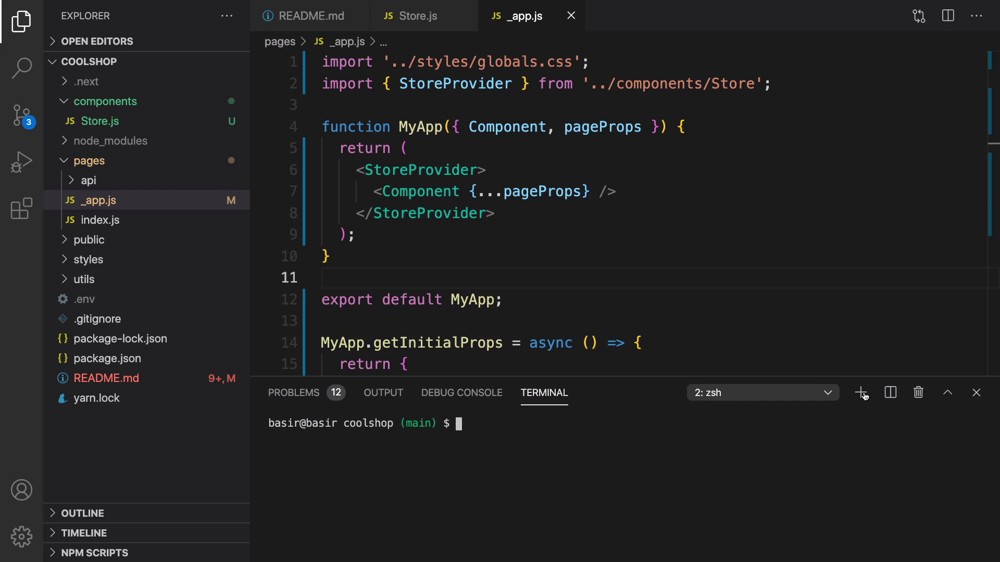
# - Run the nprogress install in the terminal and import NProgress from 'nprogress' in _app.js
pyautogui.write('npm install')
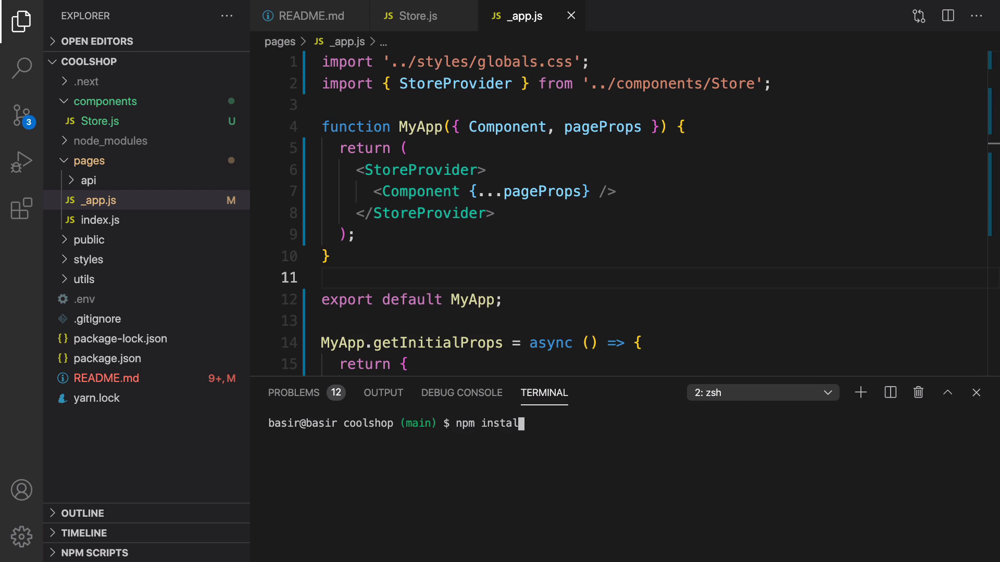
pyautogui.write('nprogress')
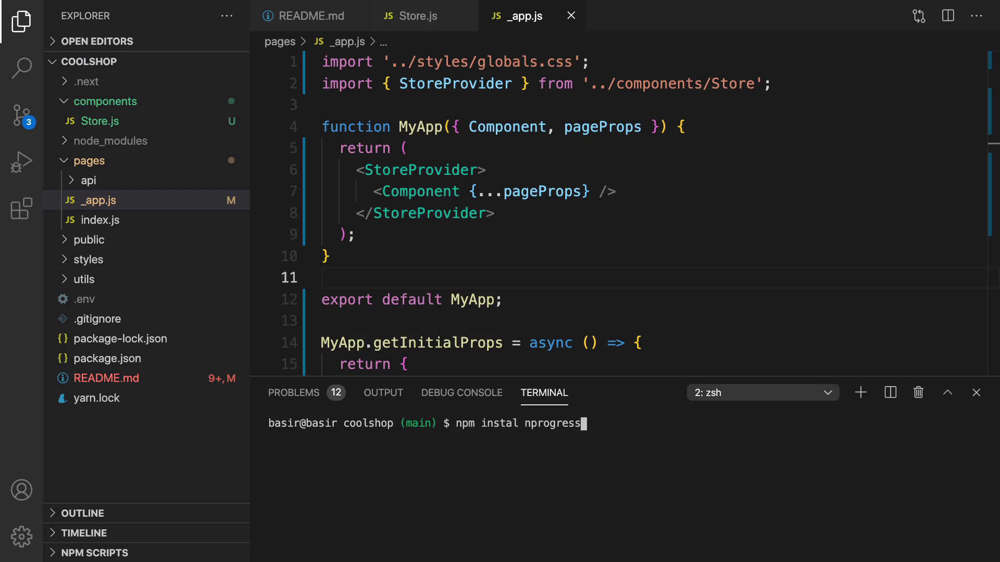
pyautogui.press('Return')
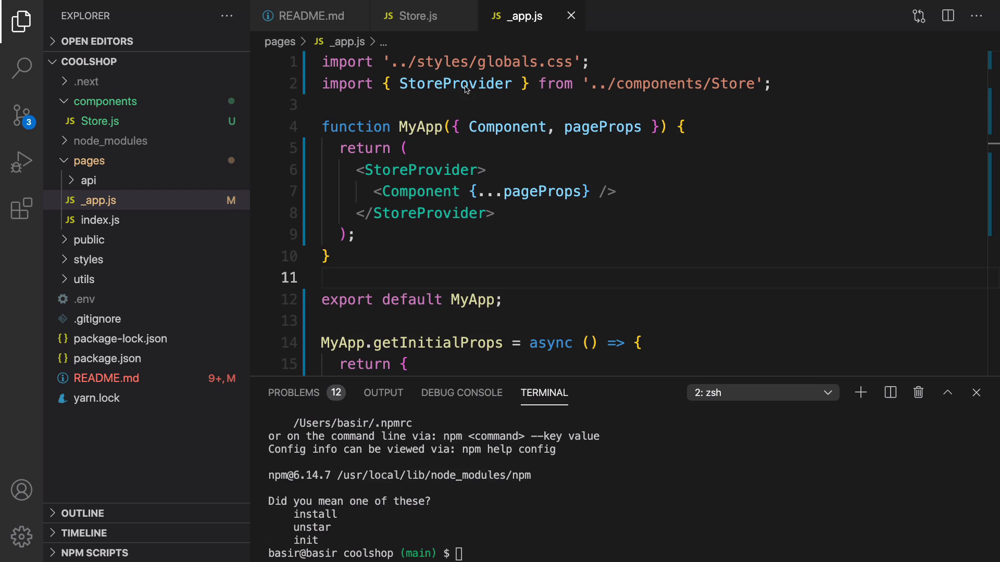
pyautogui.write("import NProgress from 'nprogress';")
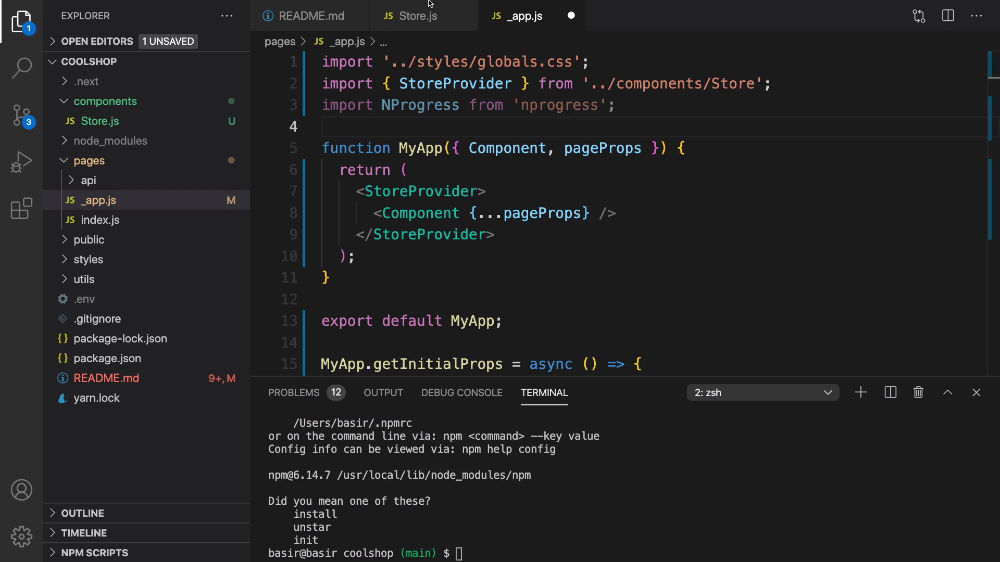
# - Import Router and wire routeChangeStart/Complete/Error to NProgress start/done, then retype the nprogress install
pyautogui.write("import Router from 'next/router';")
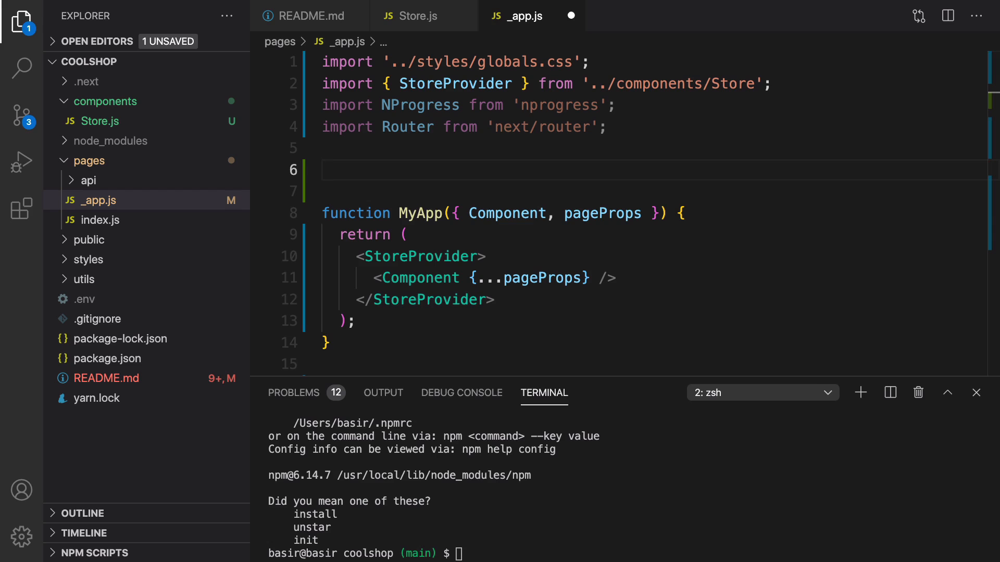
pyautogui.moveTo(258, 281)
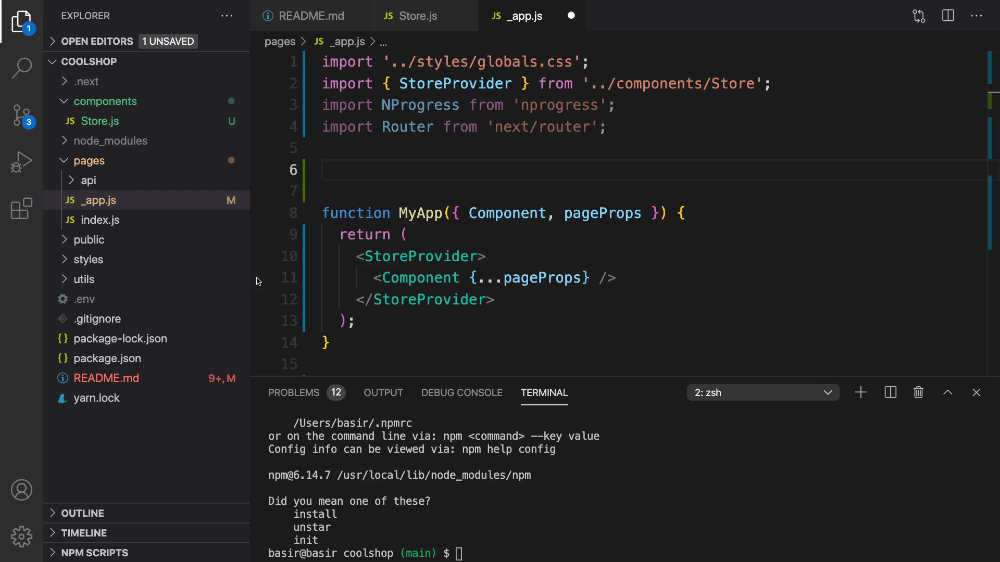
pyautogui.write("Router.events.on('routeChangeStart', () => NProgress.start());")
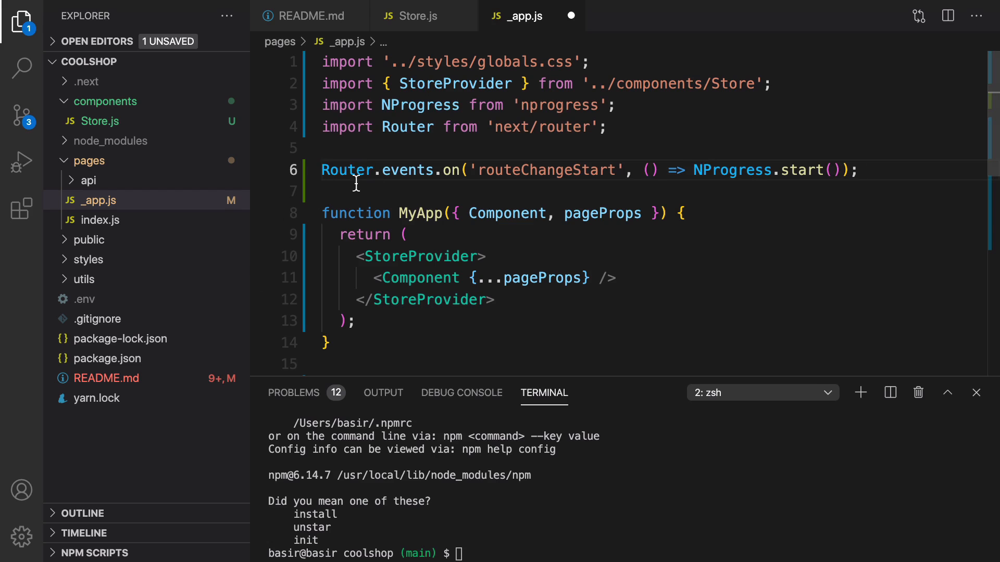
pyautogui.moveTo(511, 171)
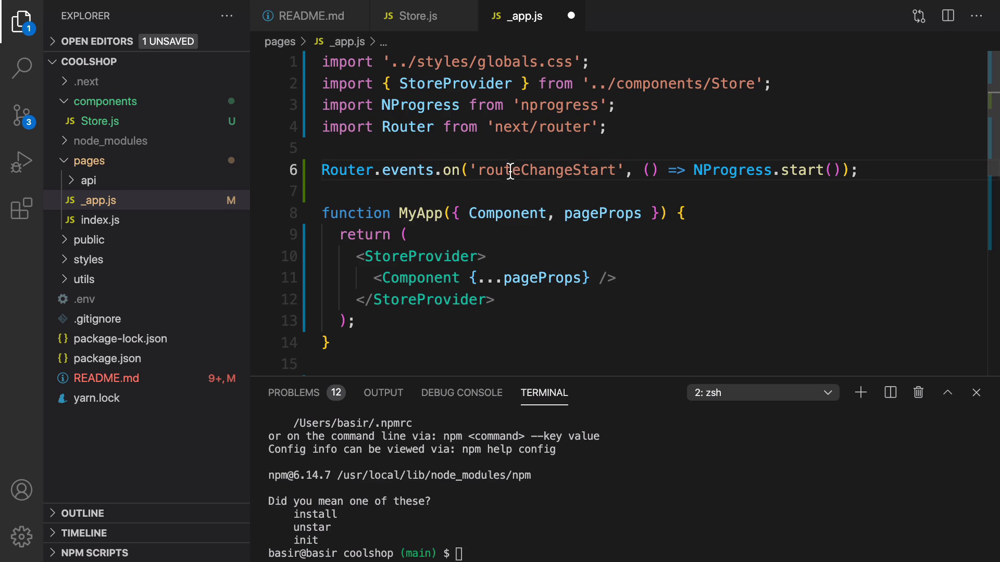
pyautogui.moveTo(712, 179)
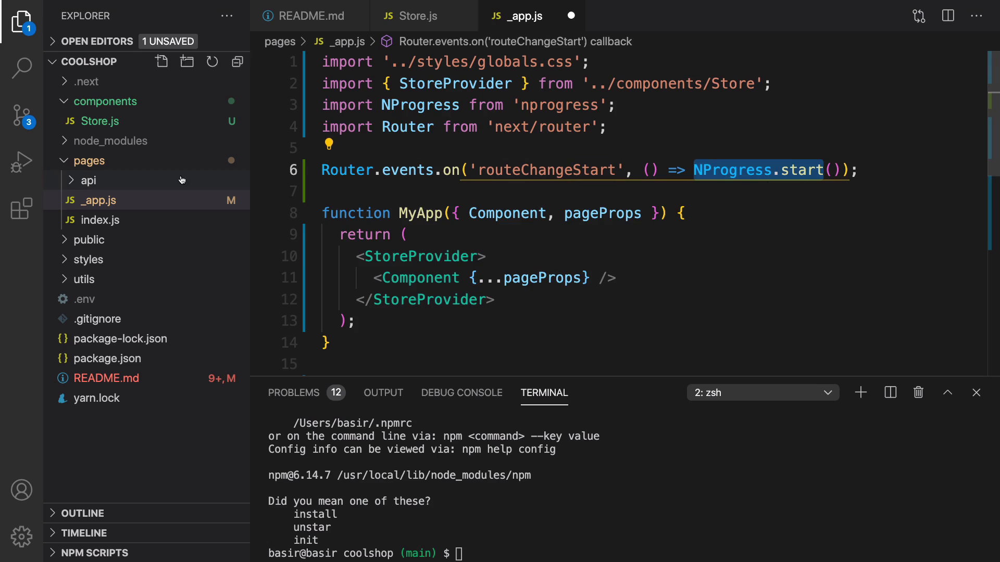
pyautogui.write("Router.events.on('routeChangeComplete', () => NProgress.done());")
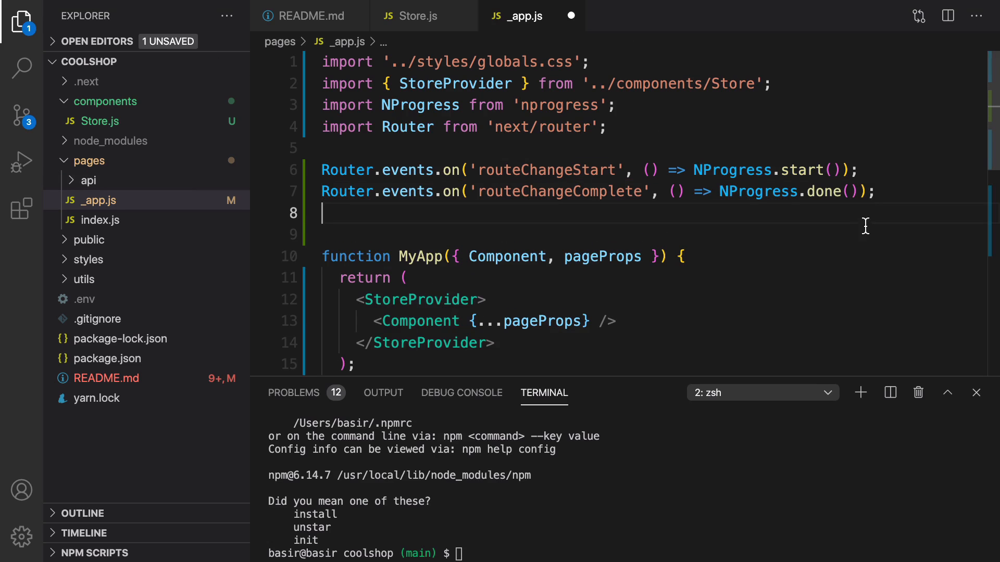
pyautogui.moveTo(843, 203)
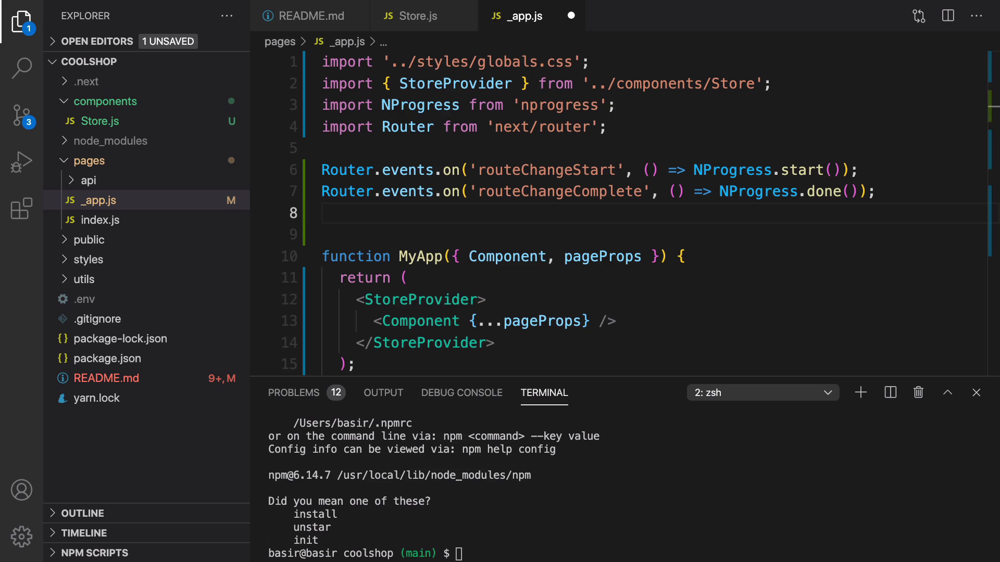
pyautogui.click(344, 212)
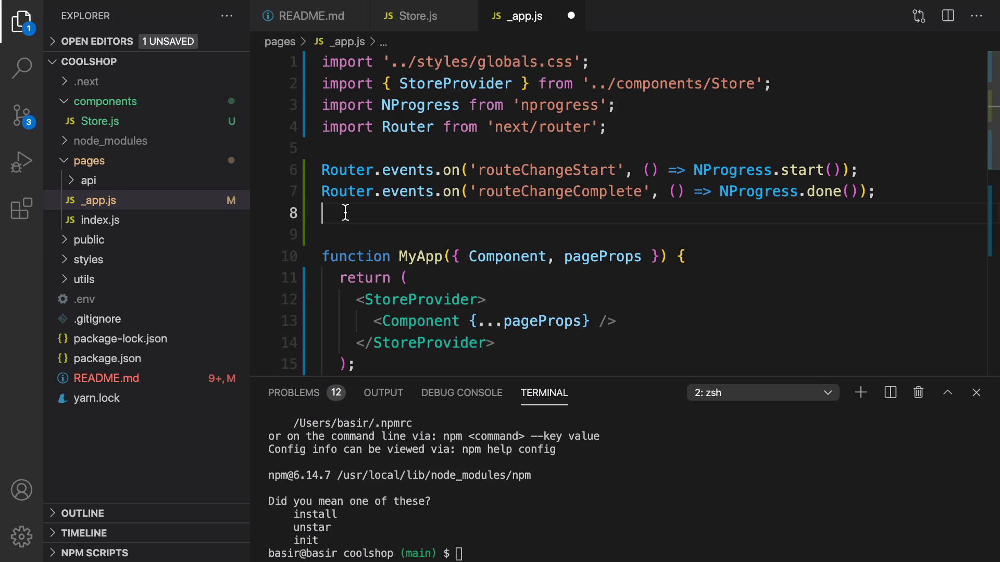
pyautogui.write("Router.events.on('routeChangeError', () => NProgress.done());")
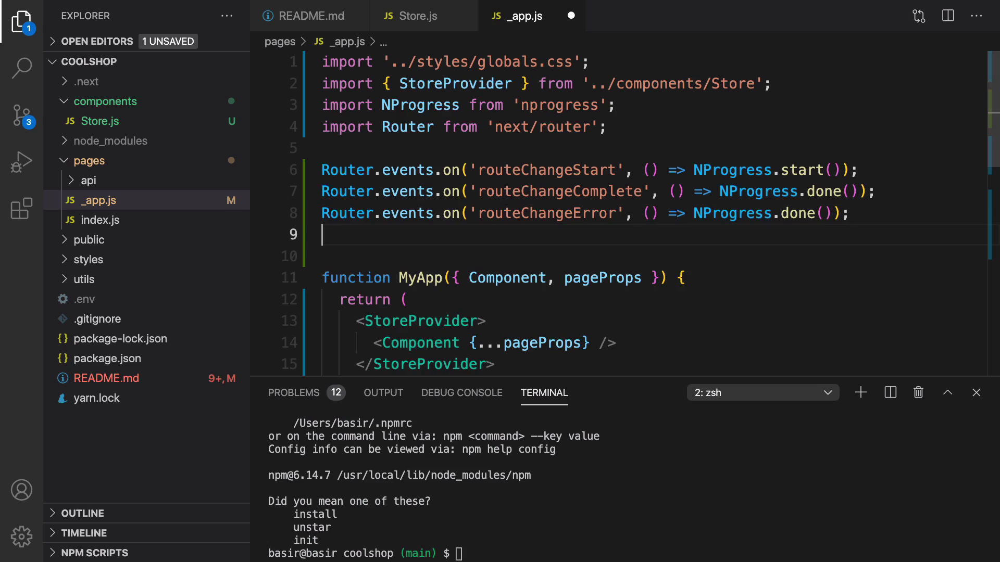
pyautogui.moveTo(790, 233)
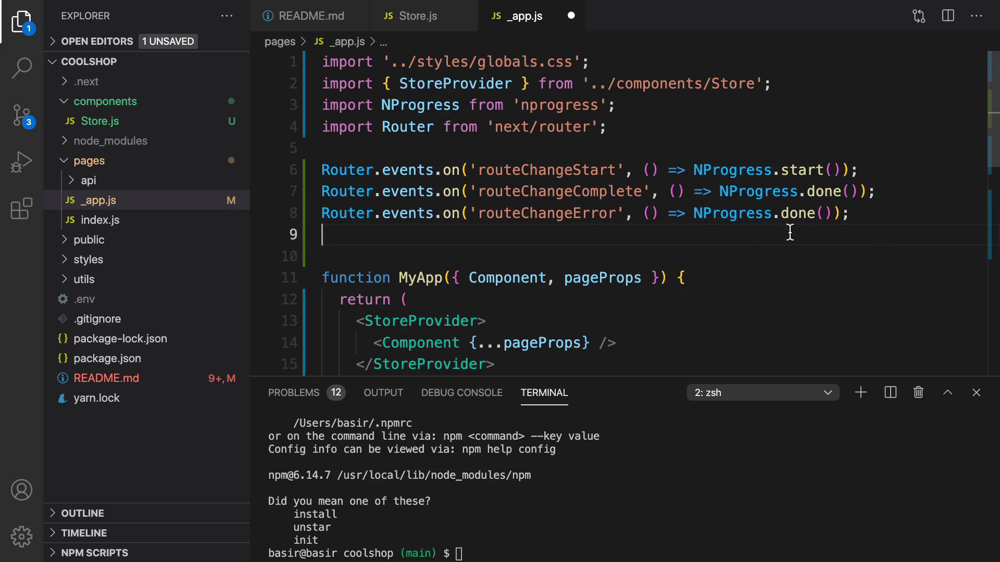
pyautogui.write('npm instal nprogress')
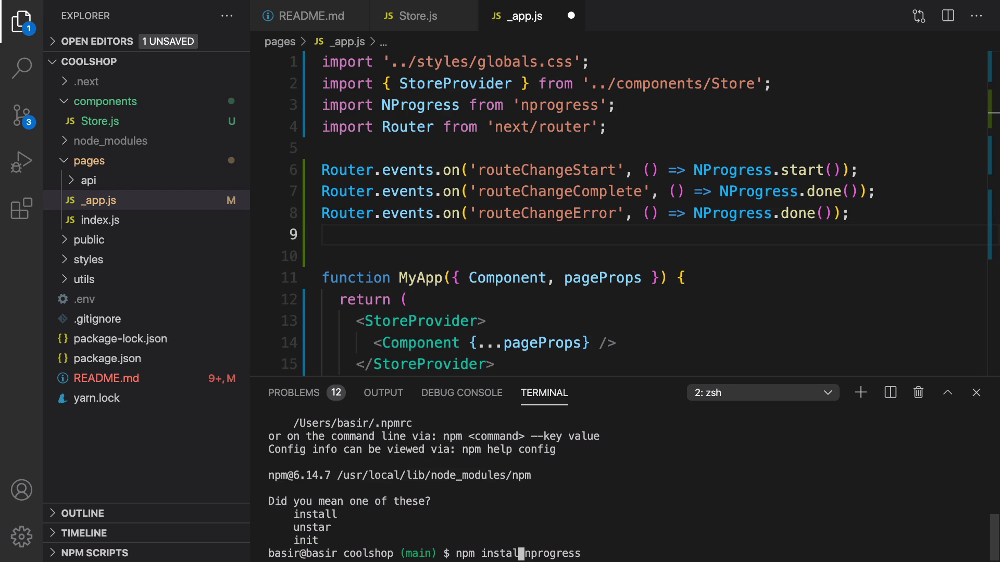
# - Install nprogress, import 'nprogress/nprogress.css' in _app.js, save, and reopen the README notes
pyautogui.write('l')
pyautogui.press('Return')
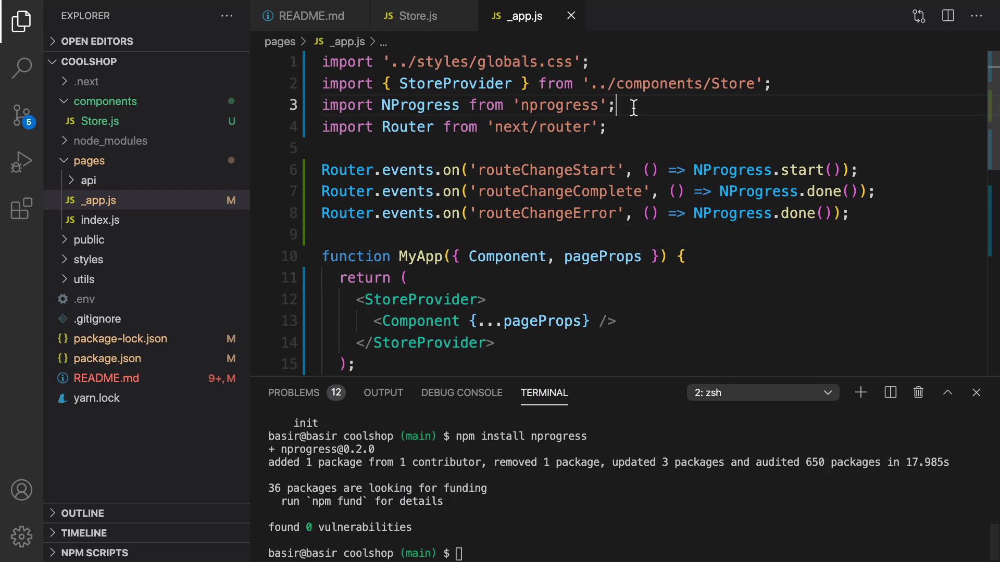
pyautogui.write("import 'nprogress/nprogress.css';")
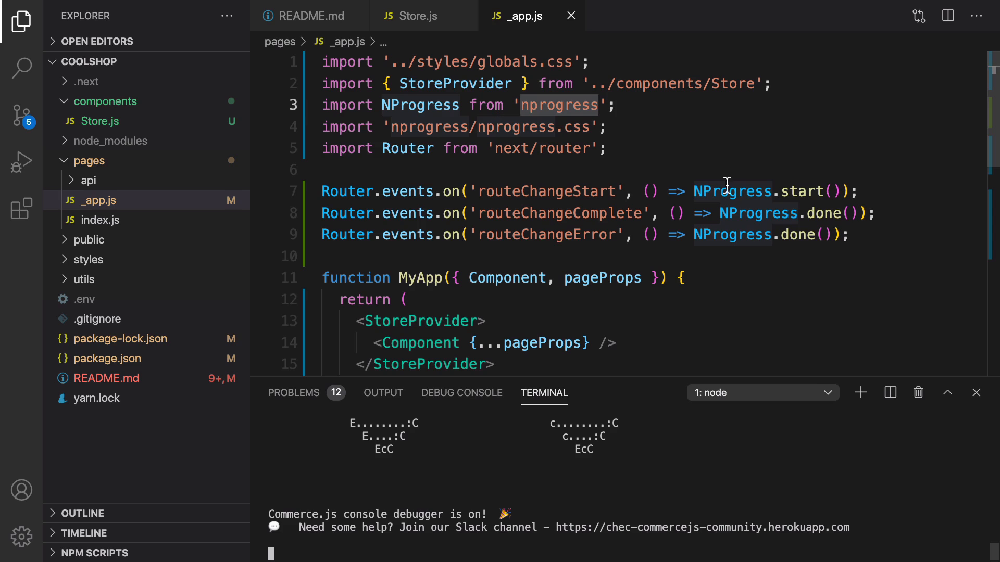
pyautogui.click(736, 191)
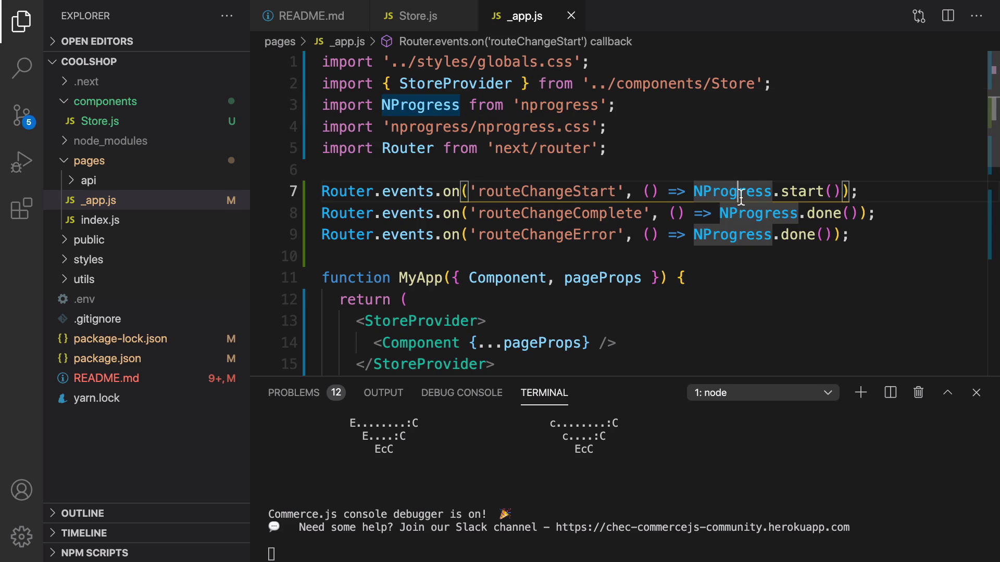
pyautogui.click(312, 15)
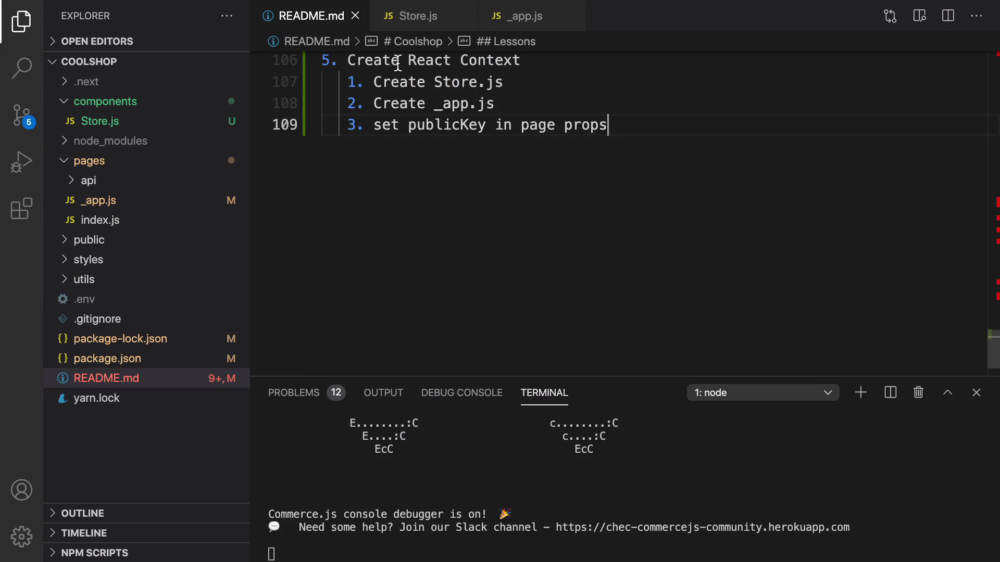
pyautogui.moveTo(480, 65)
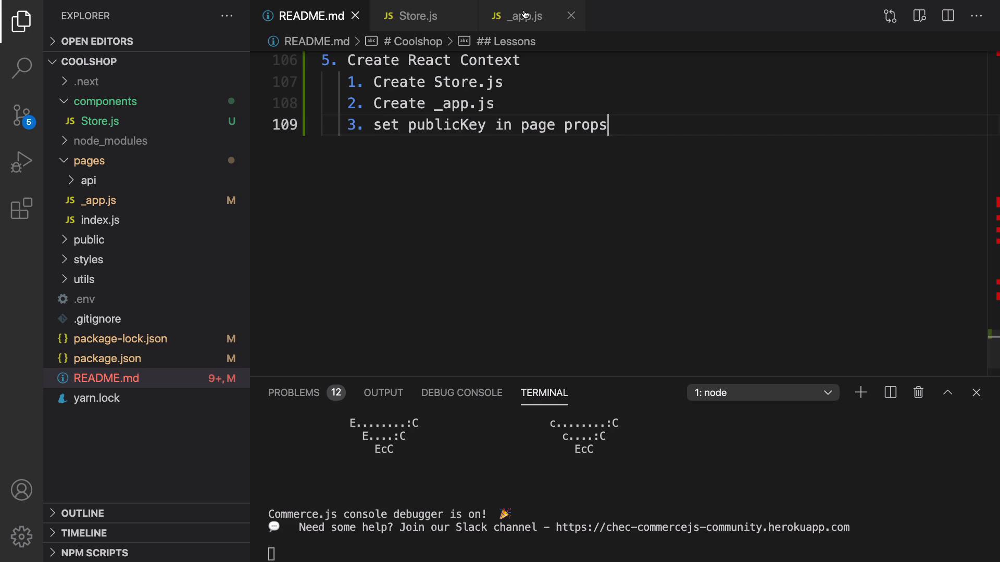
pyautogui.moveTo(524, 15)
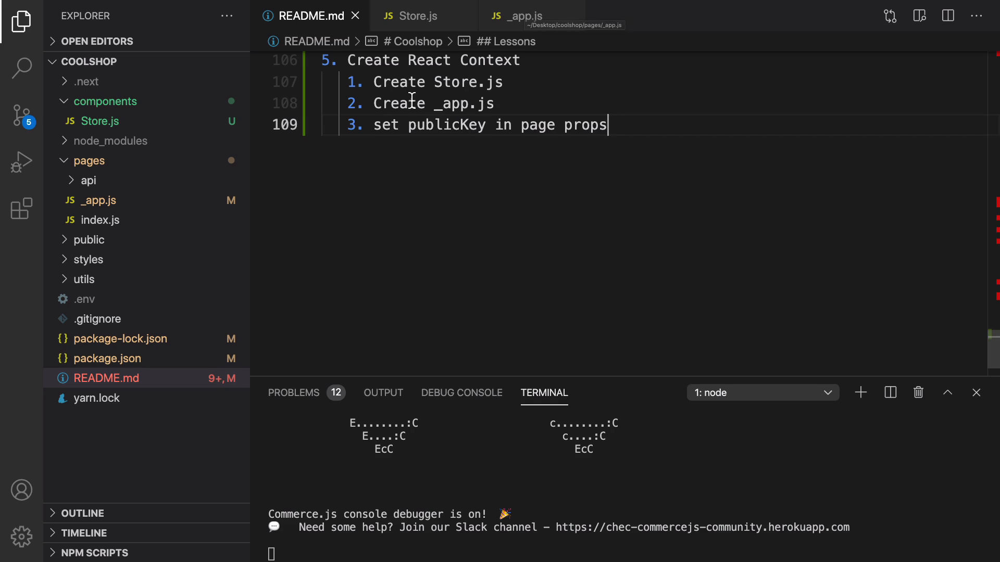
pyautogui.moveTo(552, 132)
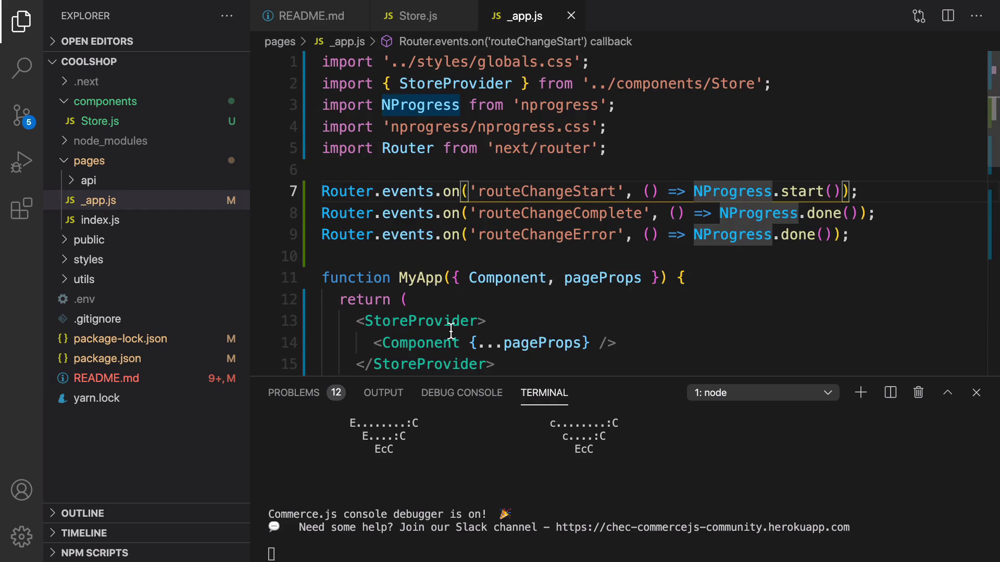
# - Scroll through _app.js to check the route handlers, StoreProvider and getInitialProps passing commercePublicKey
pyautogui.scroll(-3)
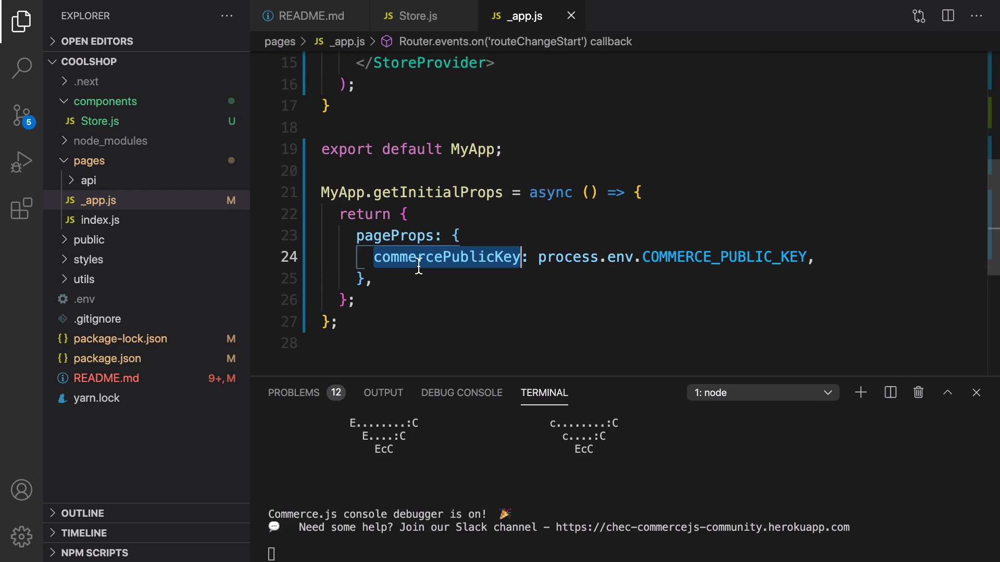
pyautogui.scroll(3)
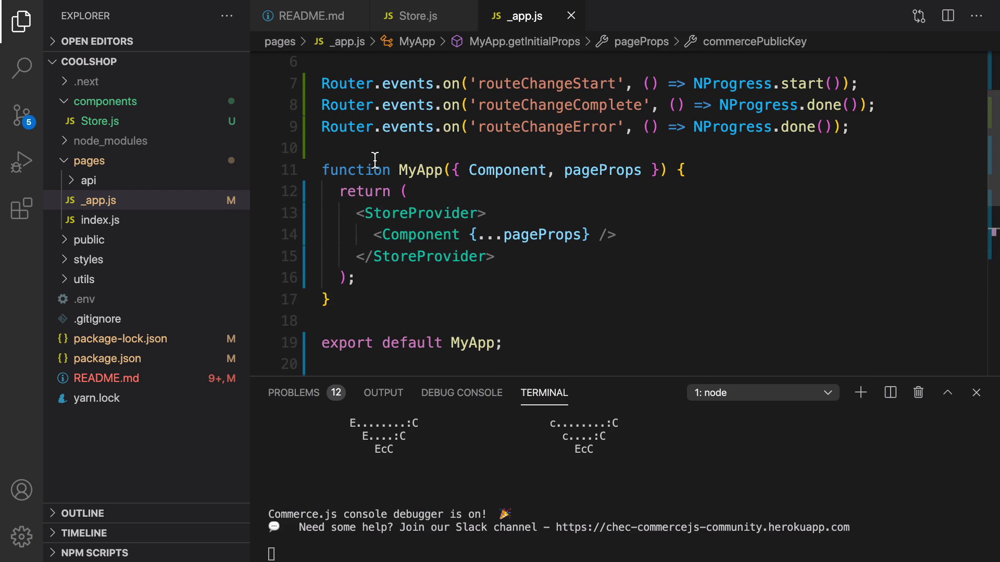